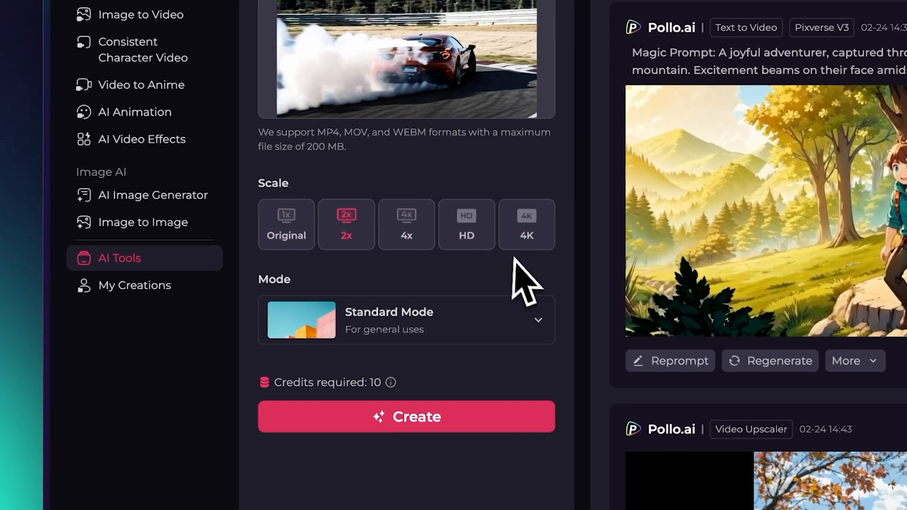
Open the AI Video Effects gallery showing templates like AI Hug, AI Squish and AI Inflate
{"action": "left_click", "coordinate": [525, 224]}
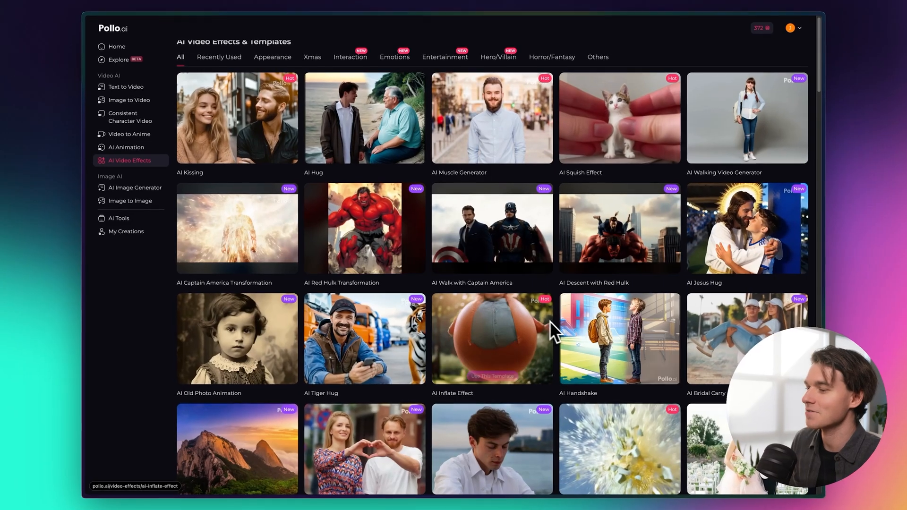
Go to the Home dashboard and browse its templates, generation shortcuts and Explore feed
{"action": "scroll", "scroll_direction": "down", "scroll_amount": 3}
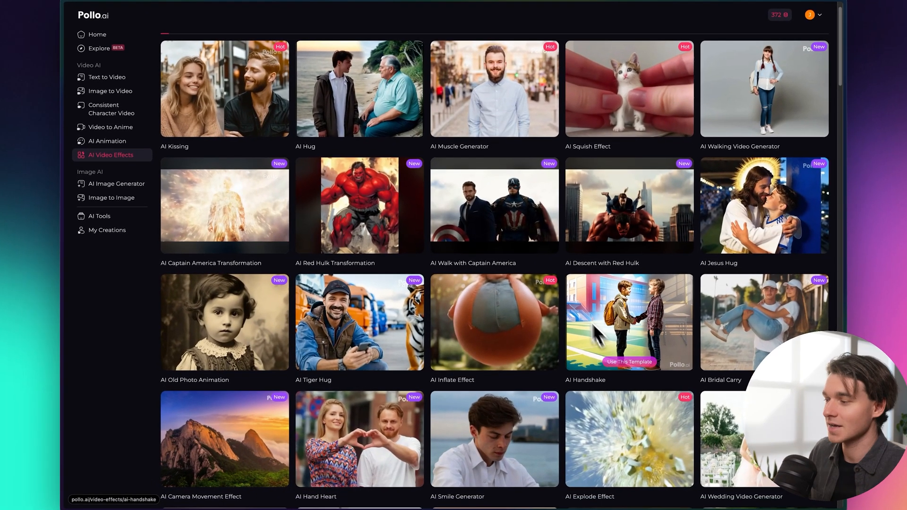
{"action": "left_click", "coordinate": [97, 34]}
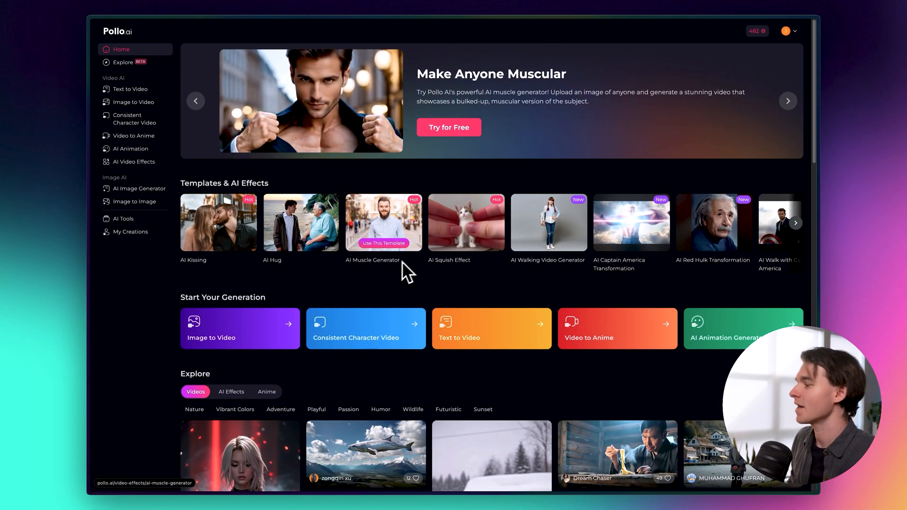
{"action": "scroll", "scroll_direction": "down", "scroll_amount": 3}
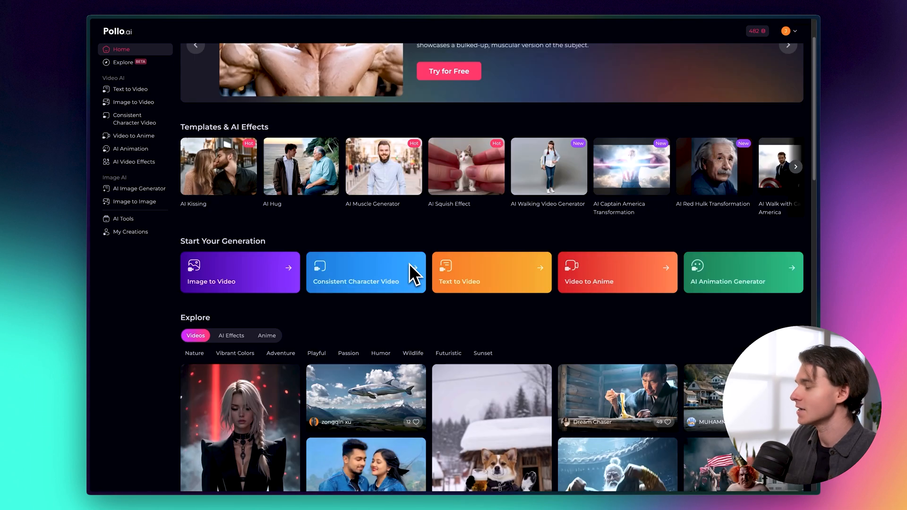
{"action": "scroll", "scroll_direction": "down", "scroll_amount": 3}
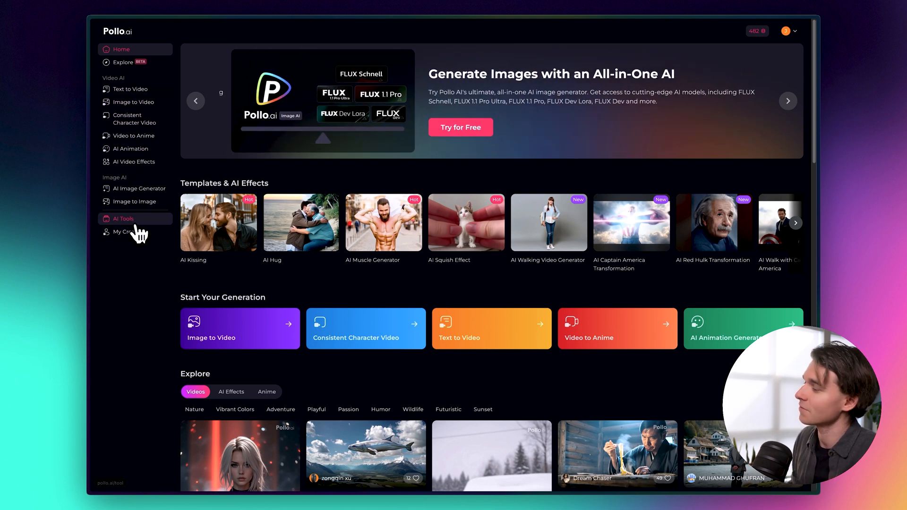
Open the Video Upscaler card from the AI Tools collection
{"action": "left_click", "coordinate": [123, 219]}
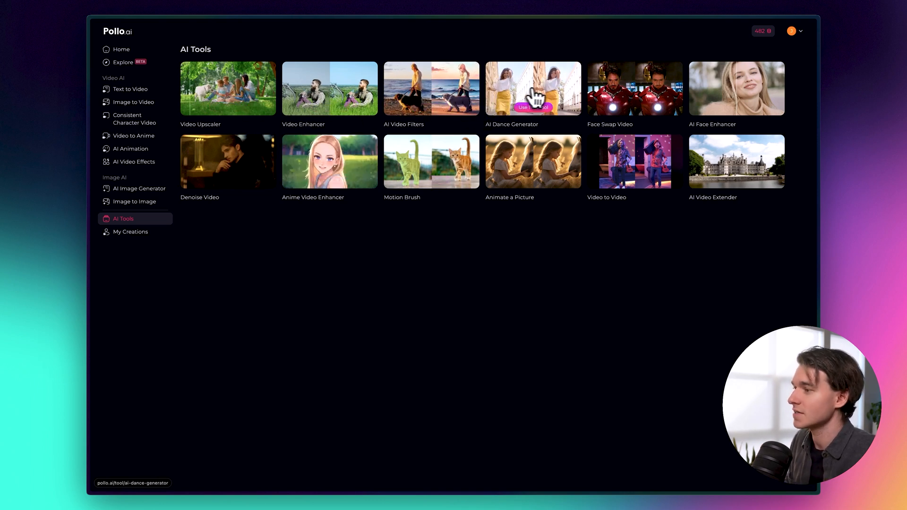
{"action": "mouse_move", "coordinate": [707, 98]}
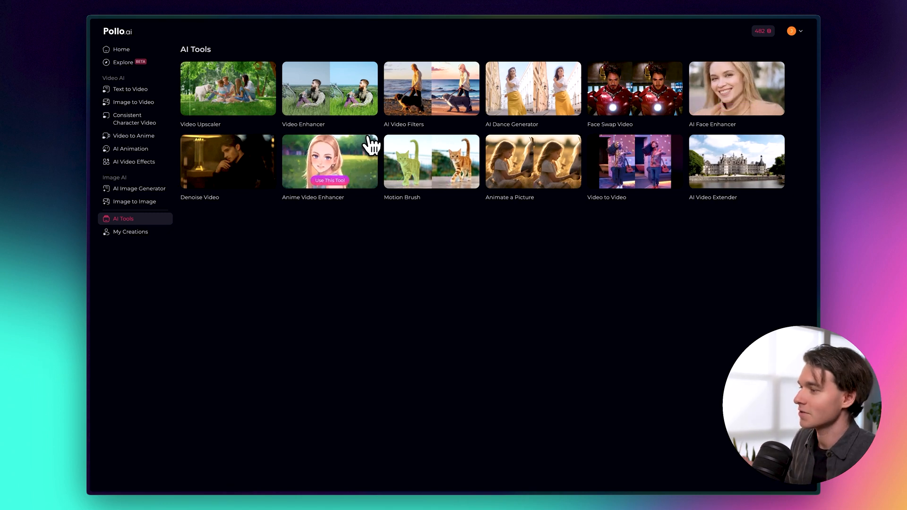
{"action": "mouse_move", "coordinate": [227, 88]}
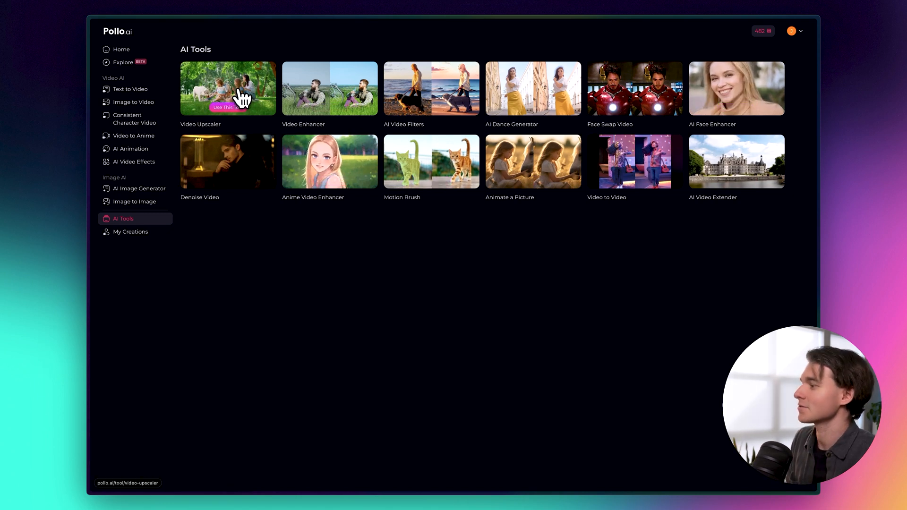
{"action": "left_click", "coordinate": [227, 87]}
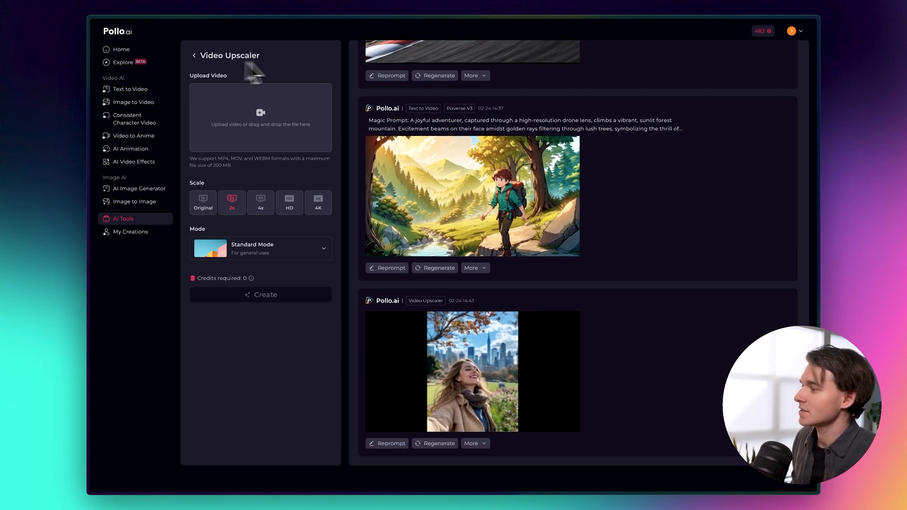
{"action": "mouse_move", "coordinate": [301, 392]}
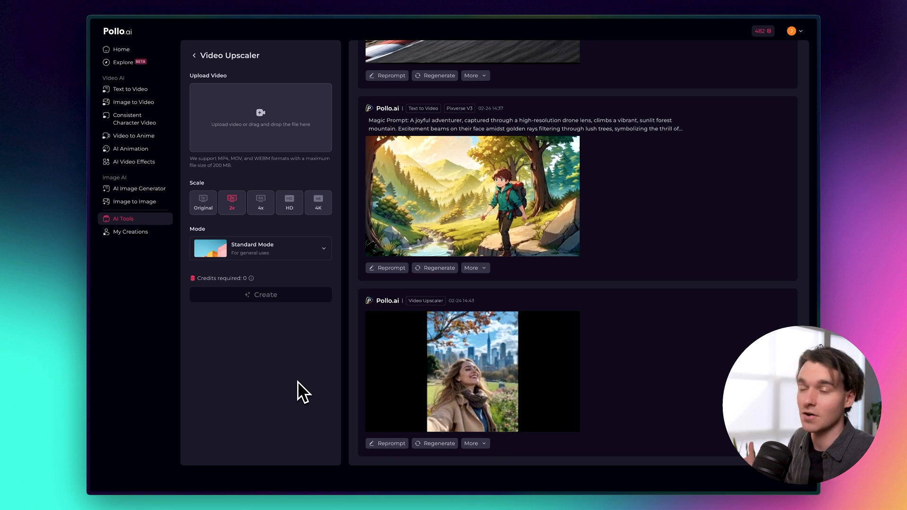
Scroll the creations feed and play the generated anime forest hiker video
{"action": "scroll", "scroll_direction": "down", "scroll_amount": 3}
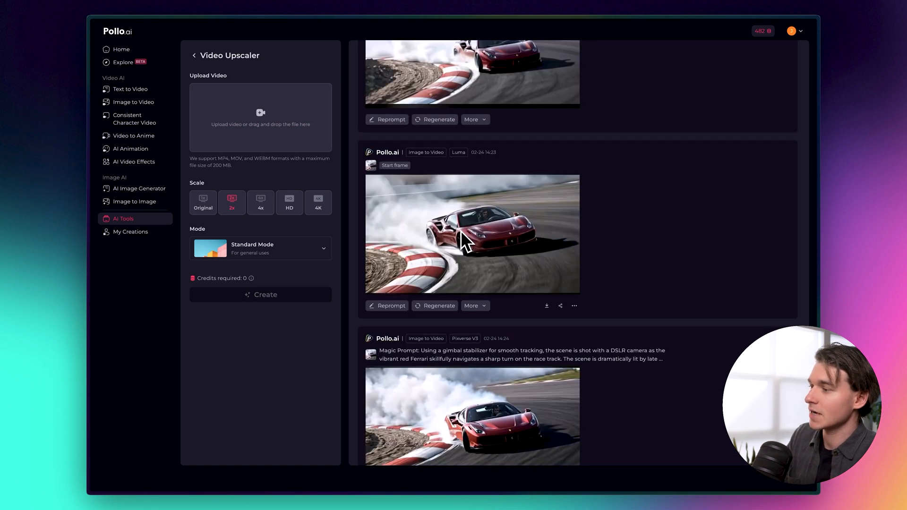
{"action": "scroll", "scroll_direction": "down", "scroll_amount": 3}
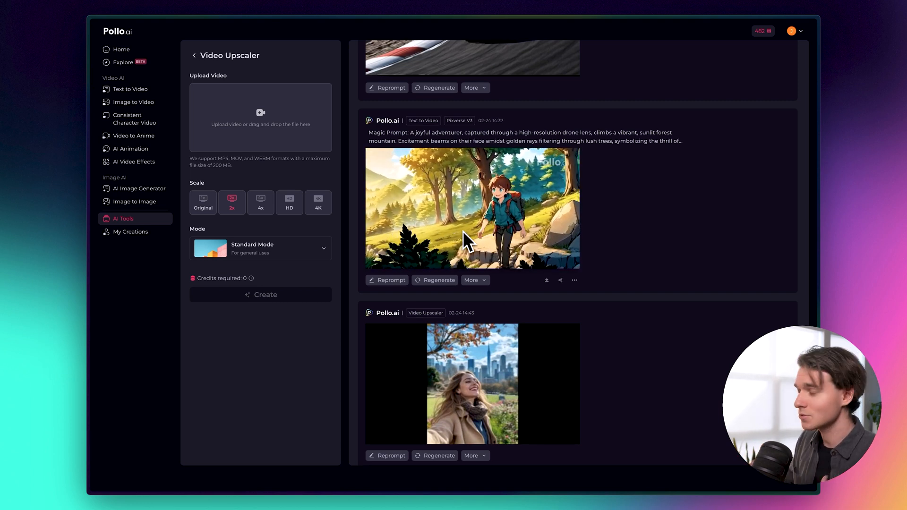
{"action": "left_click", "coordinate": [472, 208]}
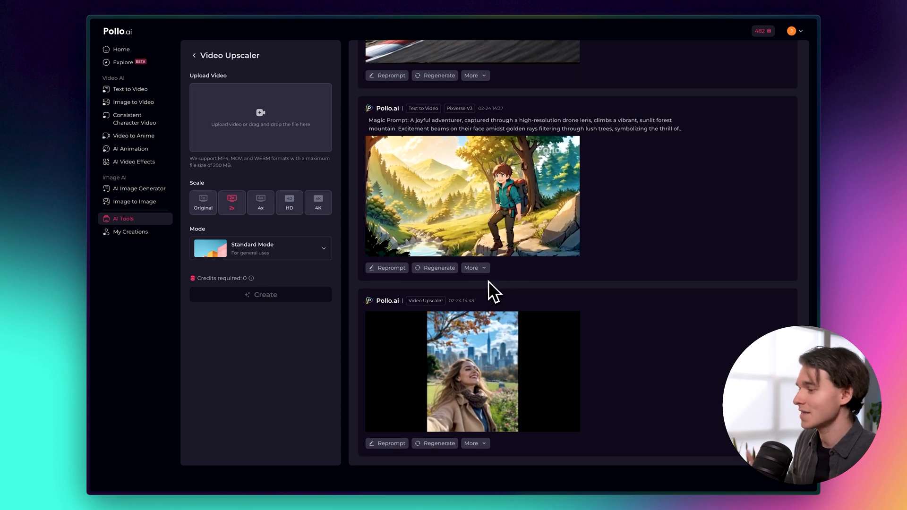
{"action": "scroll", "scroll_direction": "down", "scroll_amount": 3}
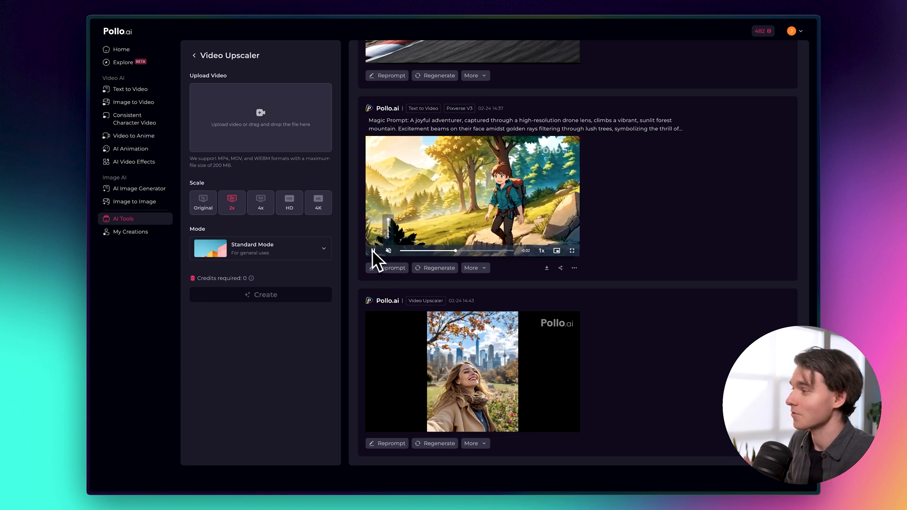
Upload ferrari racing.mp4 from Downloads into the Video Upscaler
{"action": "left_click", "coordinate": [261, 117]}
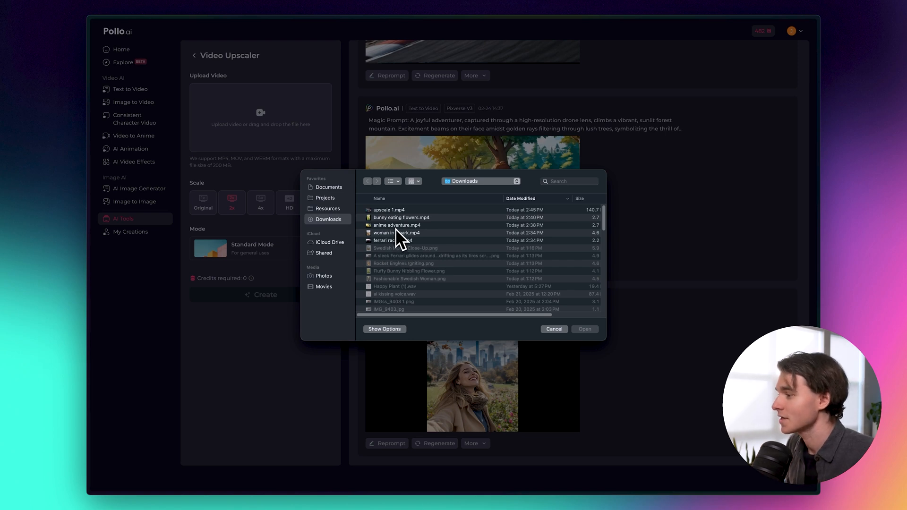
{"action": "left_click", "coordinate": [393, 240]}
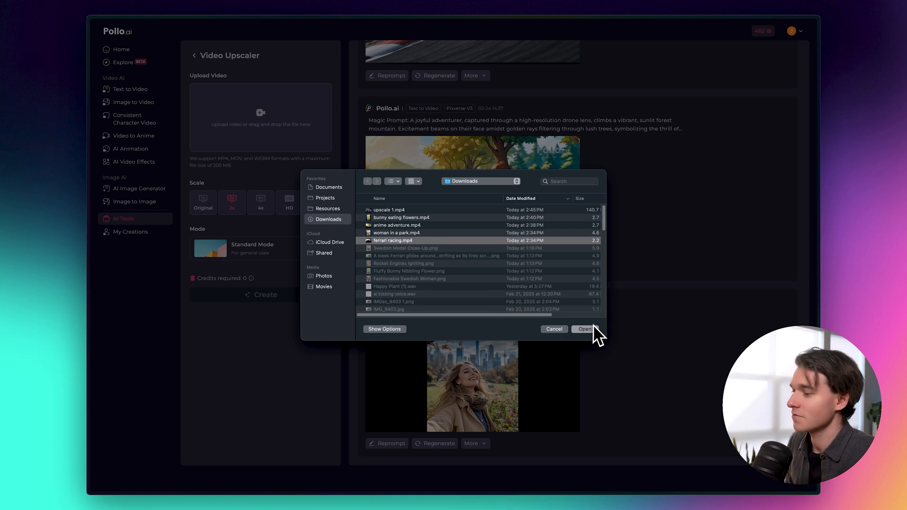
{"action": "left_click", "coordinate": [584, 329]}
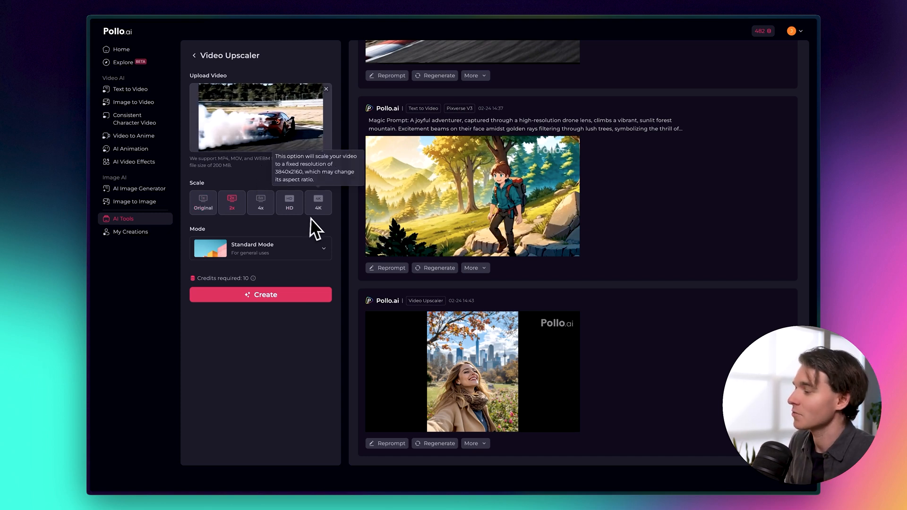
Choose 4K scale and Standard Mode, then create the Ferrari upscale
{"action": "left_click", "coordinate": [317, 203]}
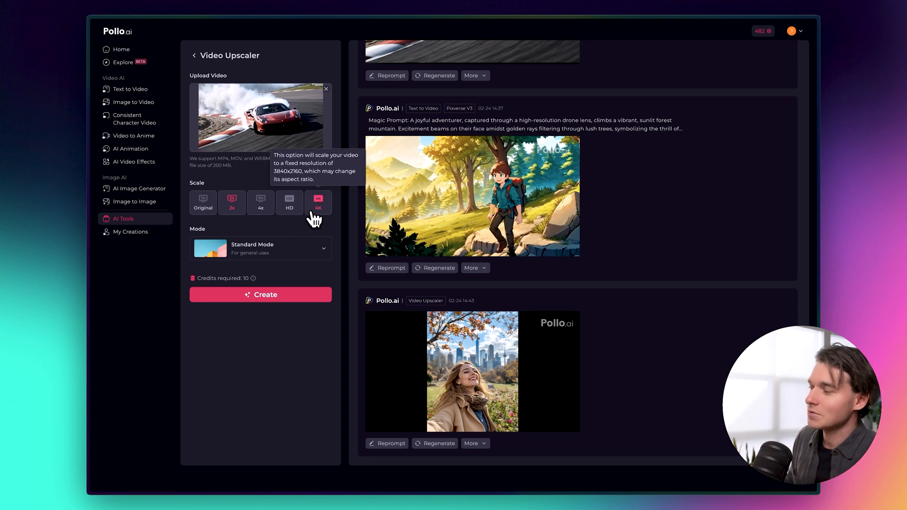
{"action": "mouse_move", "coordinate": [328, 208]}
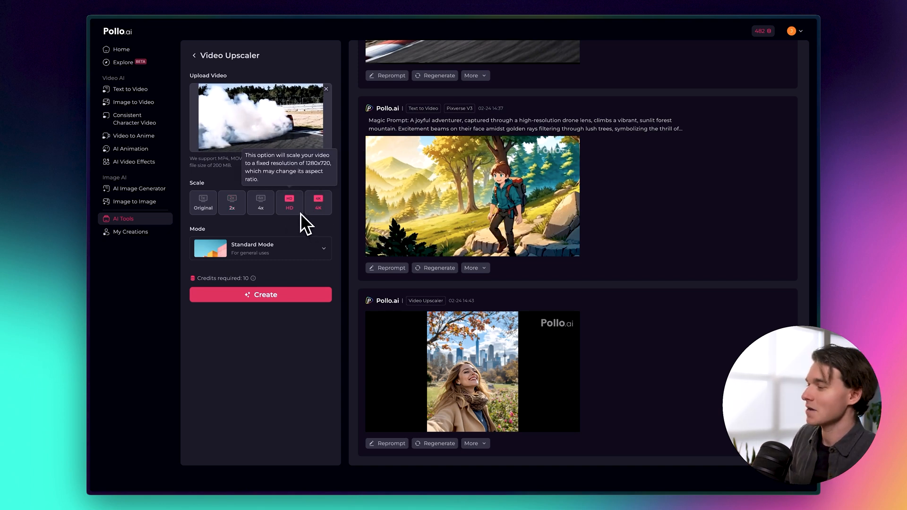
{"action": "left_click", "coordinate": [261, 202]}
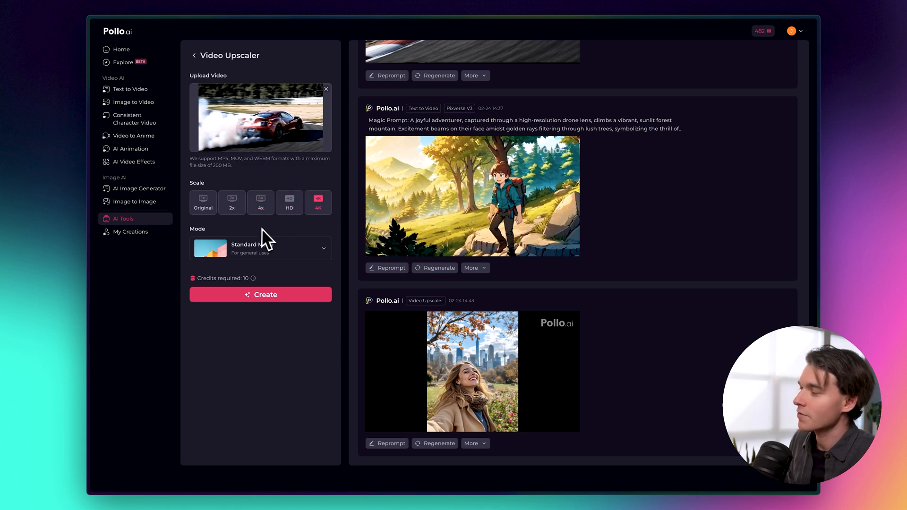
{"action": "left_click", "coordinate": [202, 203]}
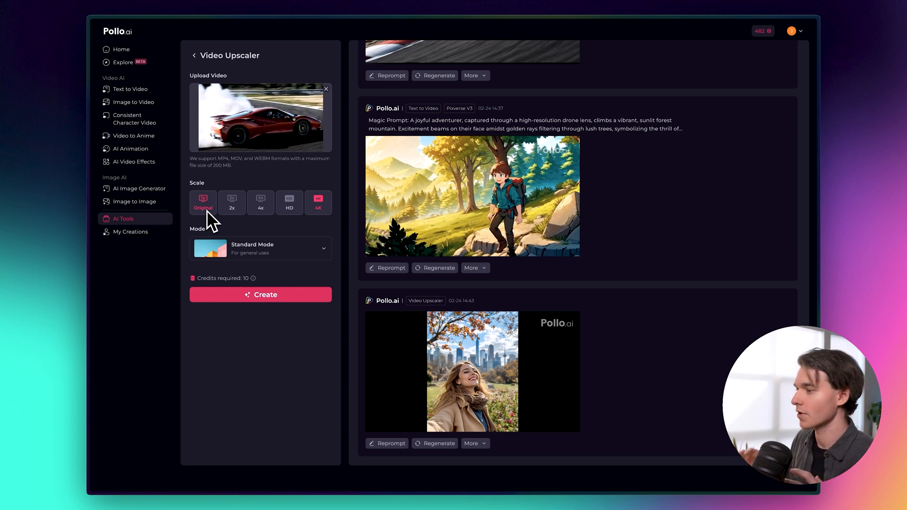
{"action": "mouse_move", "coordinate": [318, 203]}
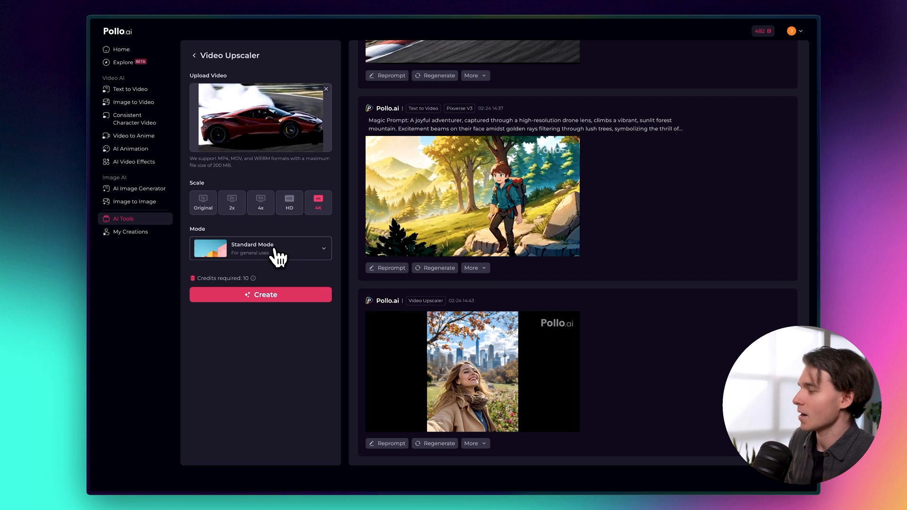
{"action": "left_click", "coordinate": [260, 248]}
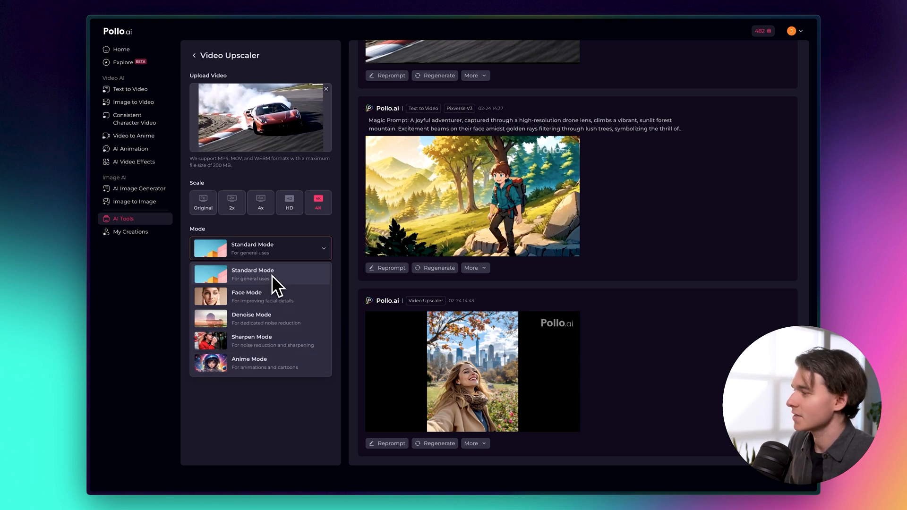
{"action": "left_click", "coordinate": [259, 118]}
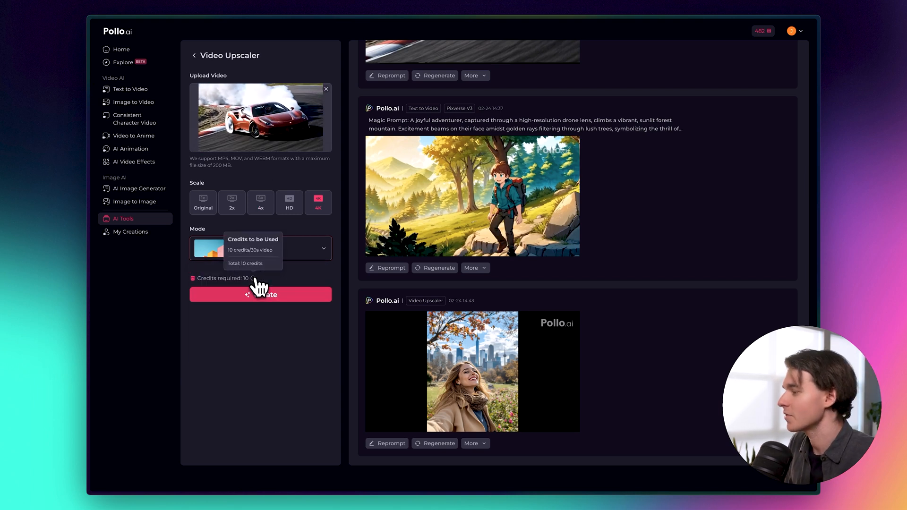
{"action": "left_click", "coordinate": [260, 294]}
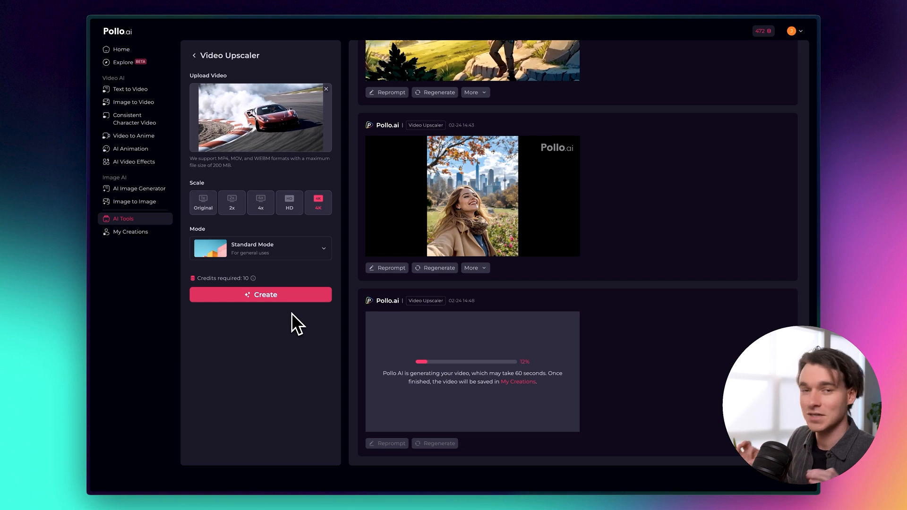
Open the finished 4K Ferrari upscale in detail view, watch it, and close it
{"action": "left_click", "coordinate": [131, 89]}
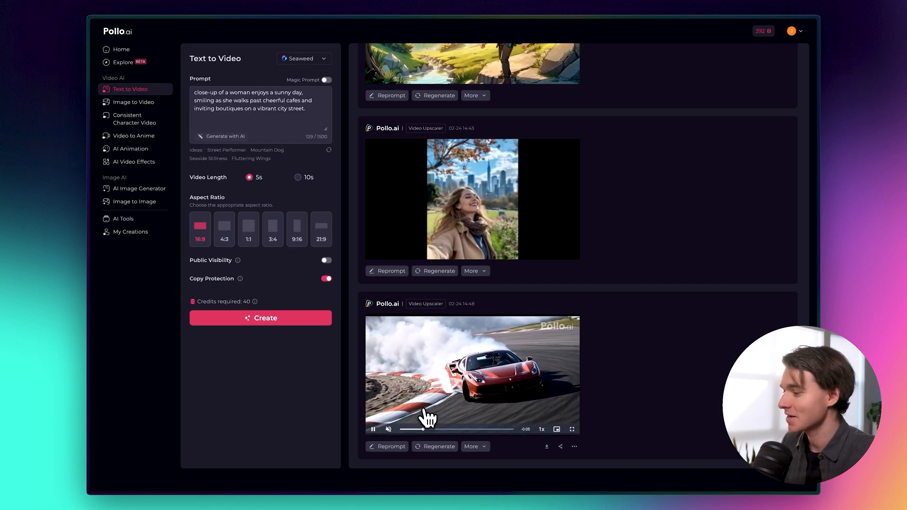
{"action": "left_click", "coordinate": [471, 374]}
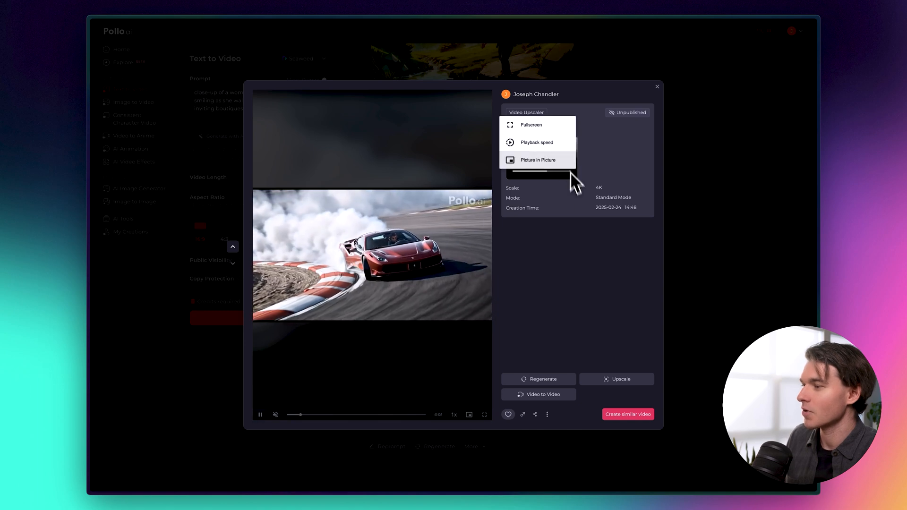
{"action": "left_click", "coordinate": [530, 125]}
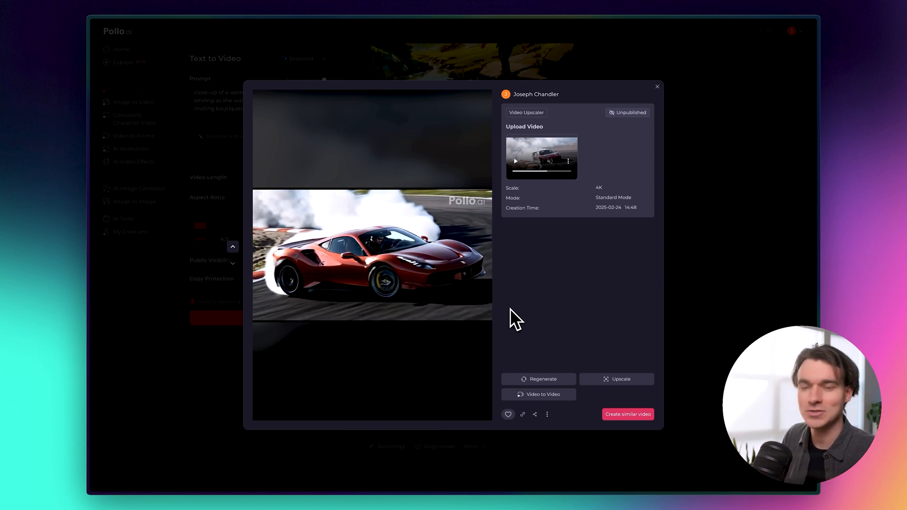
{"action": "left_click", "coordinate": [546, 414]}
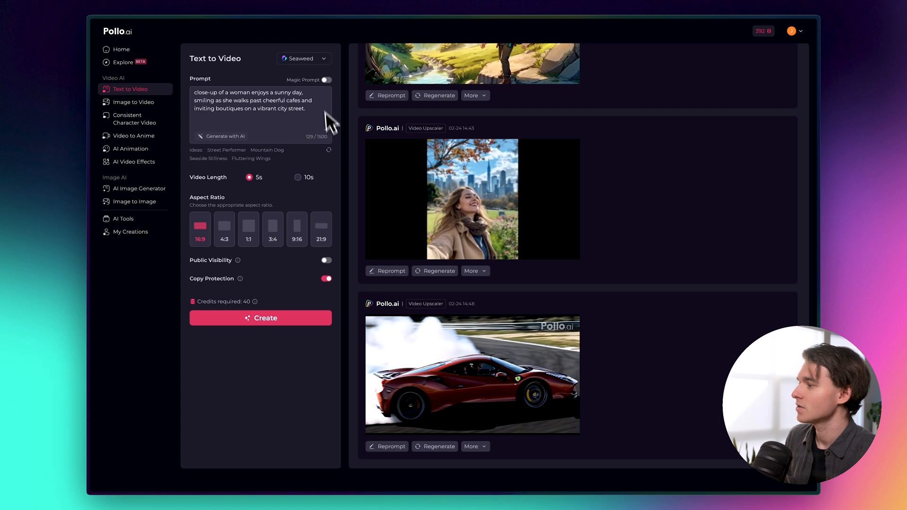
Return to the Video Upscaler and upload the smiling woman clip
{"action": "left_click", "coordinate": [123, 218]}
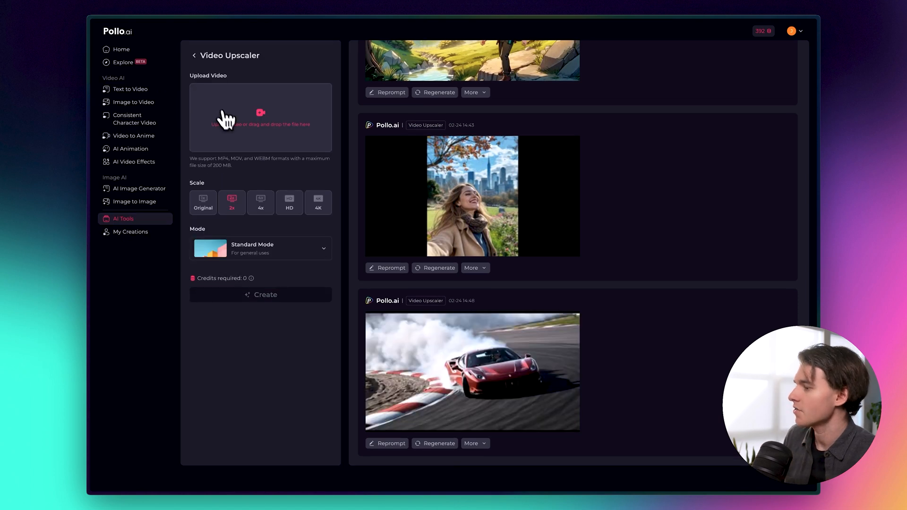
{"action": "left_click", "coordinate": [260, 117]}
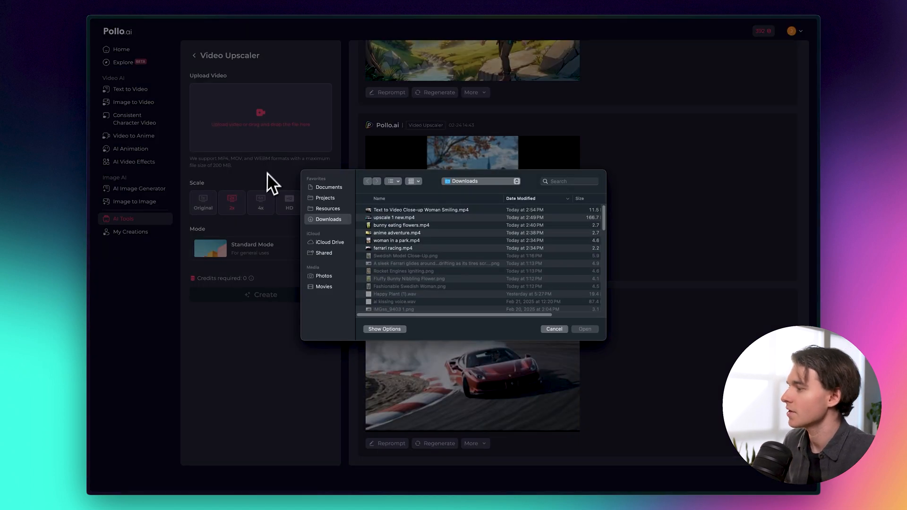
{"action": "left_click", "coordinate": [420, 209]}
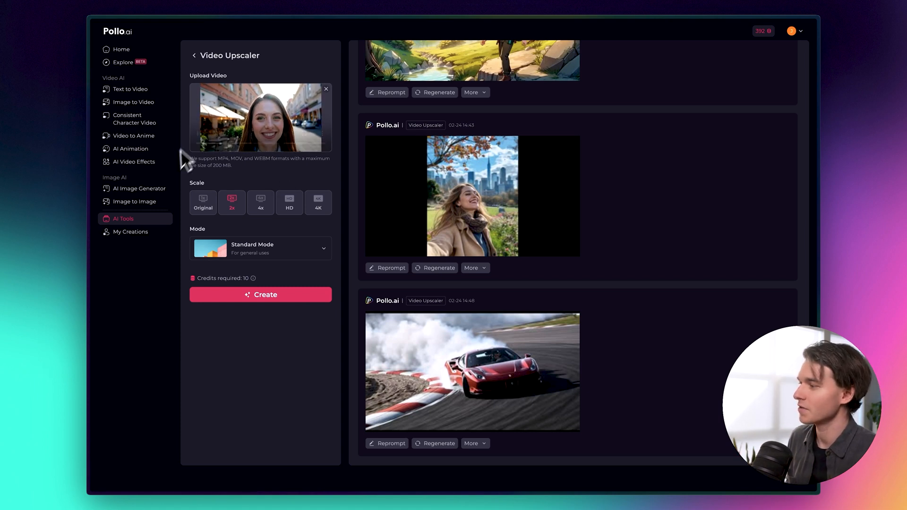
Set the output scale to 4K and choose Face Mode
{"action": "left_click", "coordinate": [317, 202]}
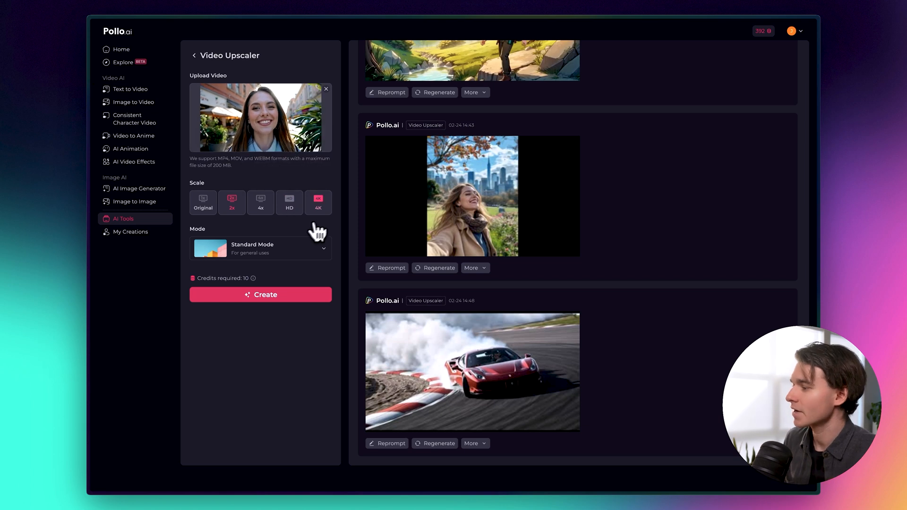
{"action": "left_click", "coordinate": [260, 247]}
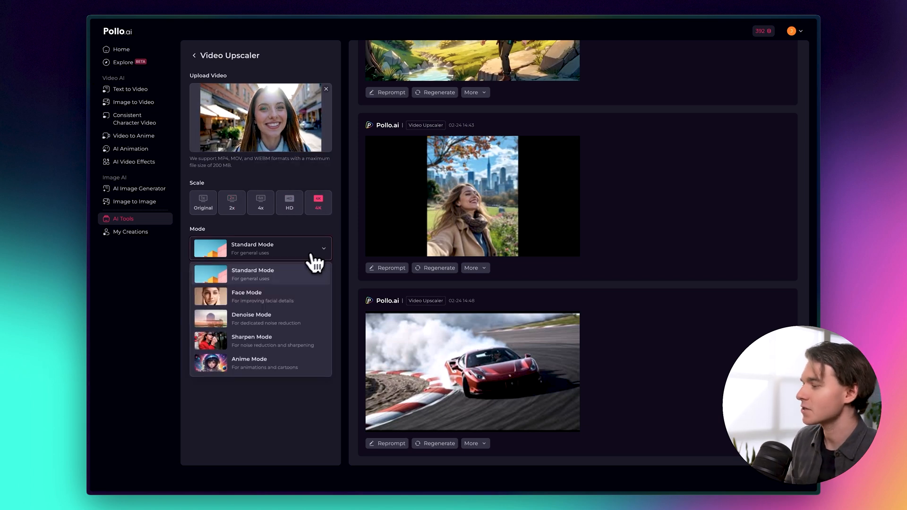
{"action": "mouse_move", "coordinate": [278, 298]}
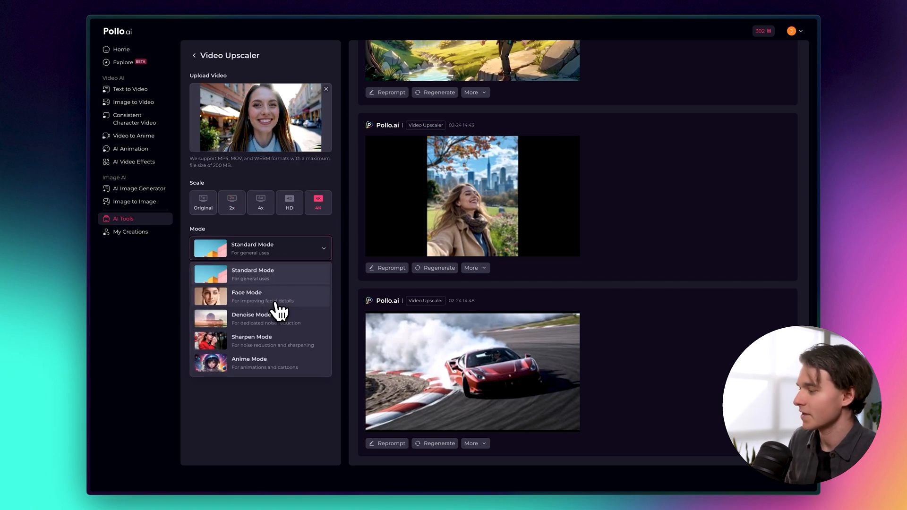
{"action": "left_click", "coordinate": [246, 296]}
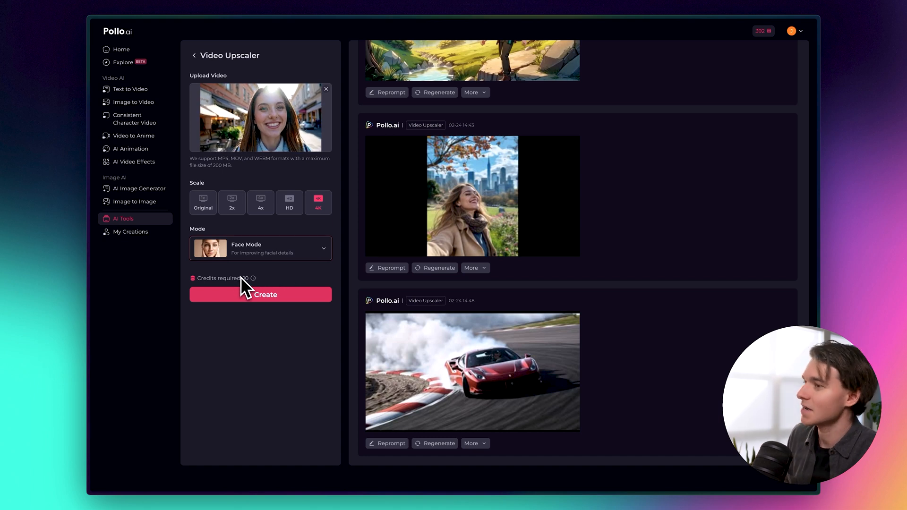
Create the 4K Face Mode upscale, then review the finished woman clip in detail
{"action": "left_click", "coordinate": [260, 294]}
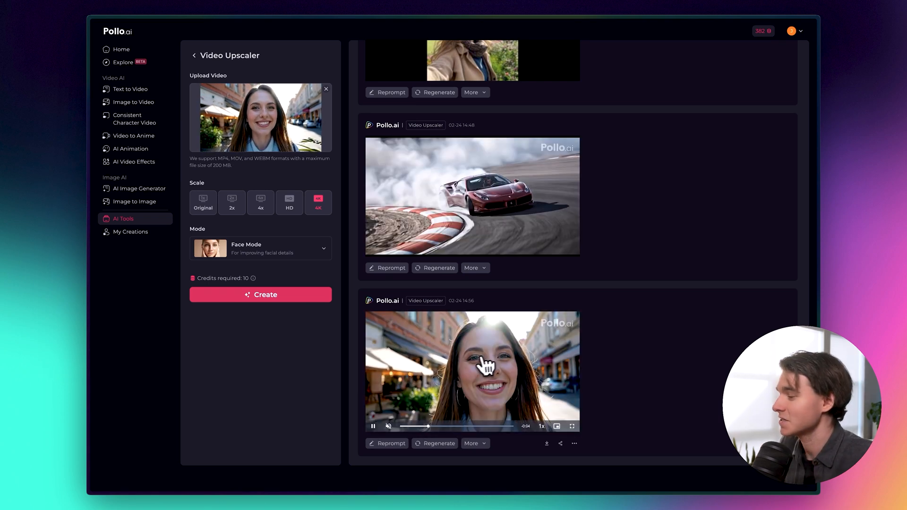
{"action": "left_click", "coordinate": [472, 371]}
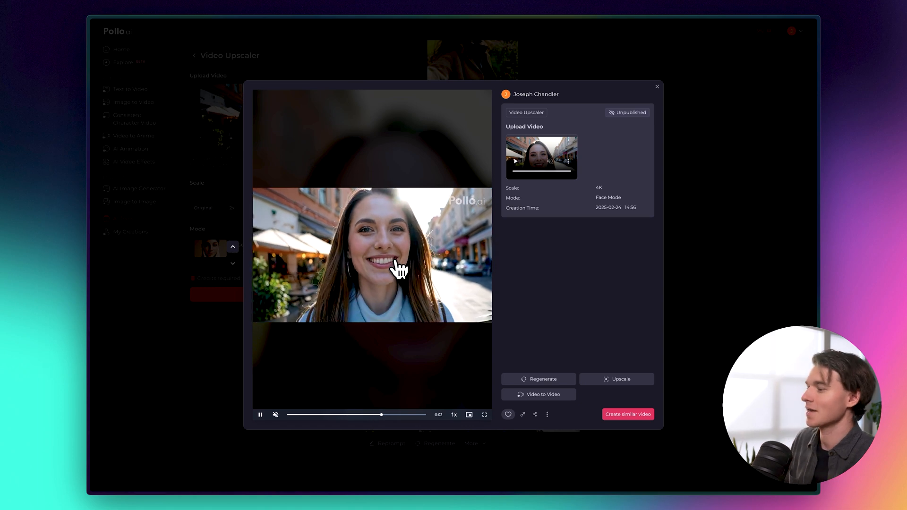
{"action": "left_click", "coordinate": [657, 85]}
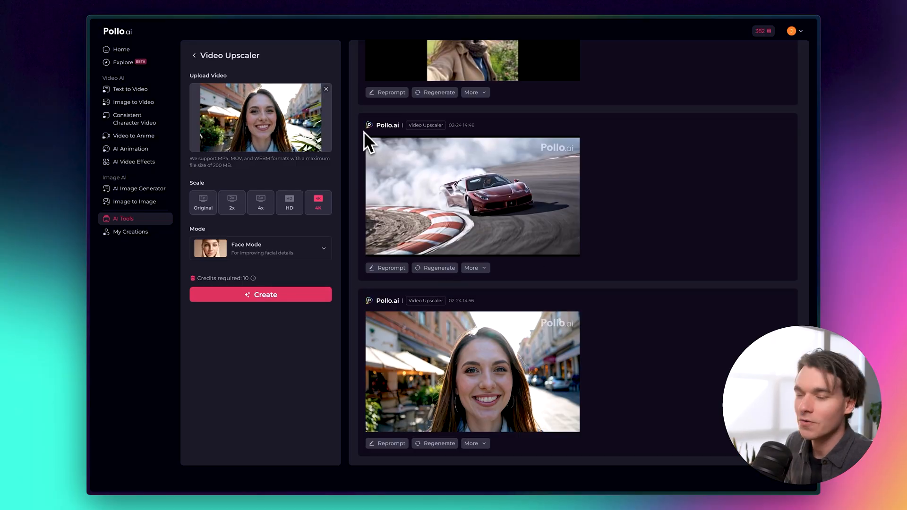
Remove the woman clip and upload anime adventure.mp4 in its place
{"action": "left_click", "coordinate": [326, 89]}
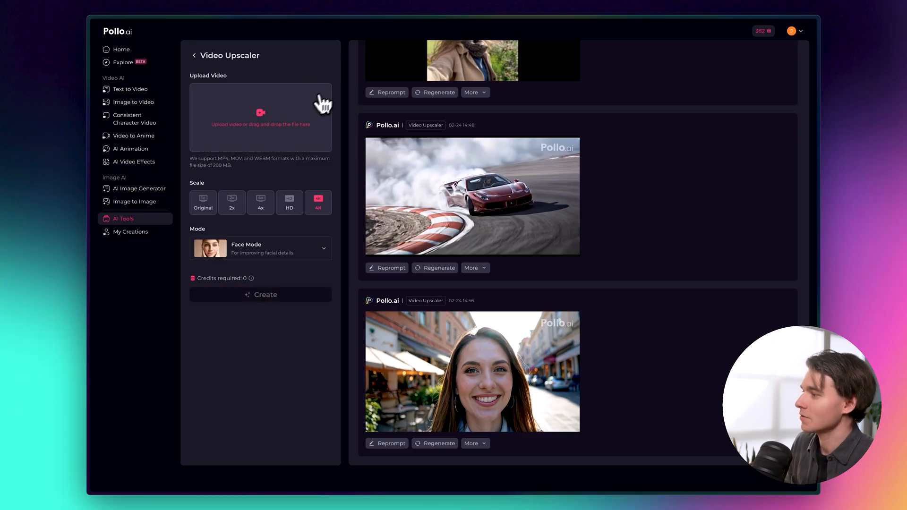
{"action": "left_click", "coordinate": [261, 118]}
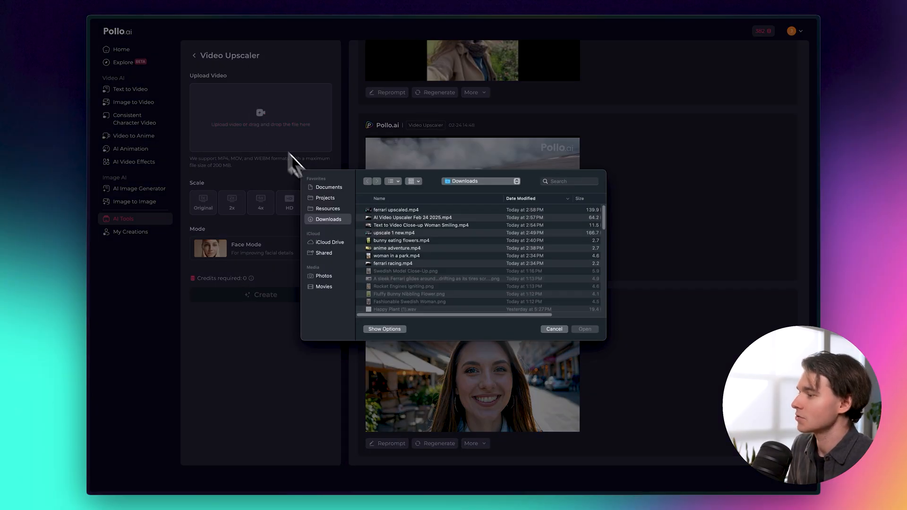
{"action": "left_click", "coordinate": [397, 248]}
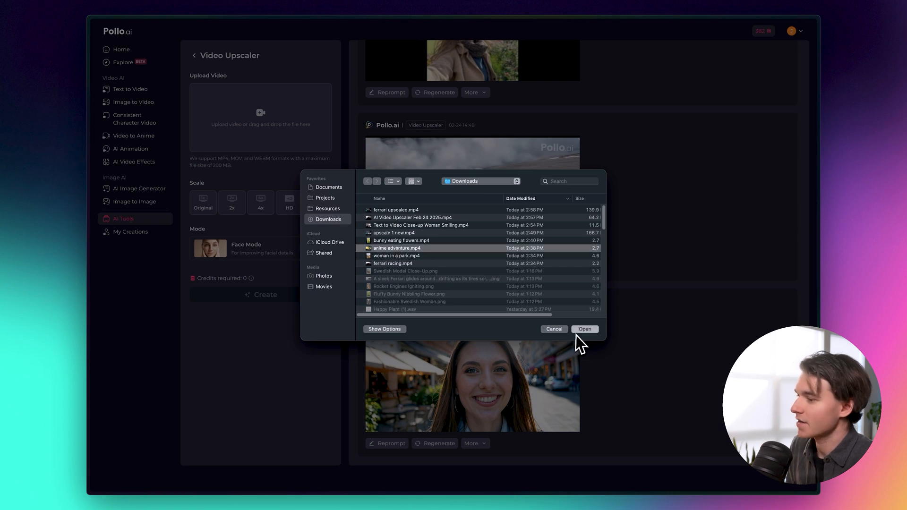
{"action": "left_click", "coordinate": [584, 329]}
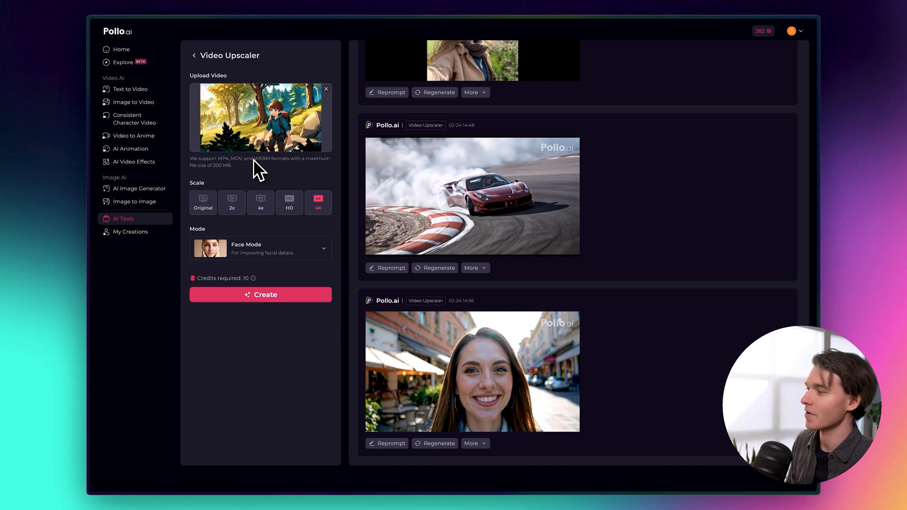
{"action": "mouse_move", "coordinate": [318, 202]}
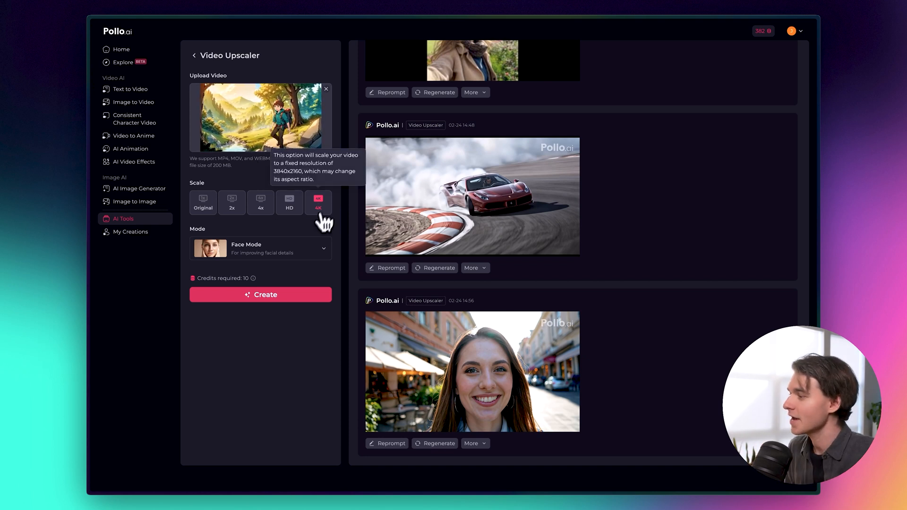
Switch the upscale mode to Anime Mode and create the 4K upscale of the forest hiker clip
{"action": "left_click", "coordinate": [260, 248]}
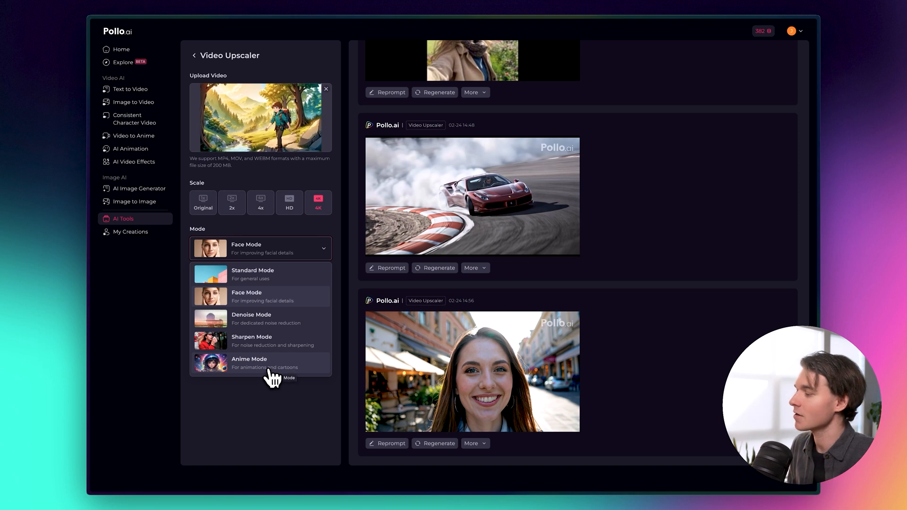
{"action": "left_click", "coordinate": [249, 362]}
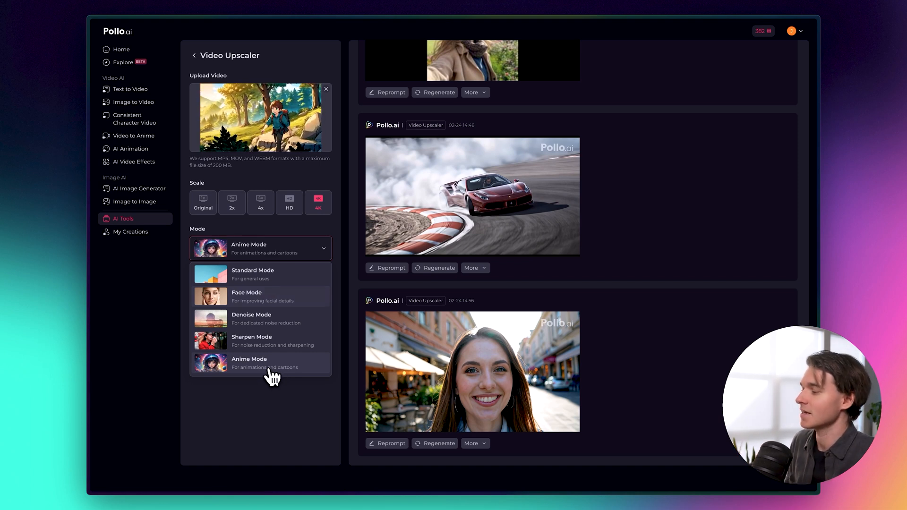
{"action": "left_click", "coordinate": [248, 363]}
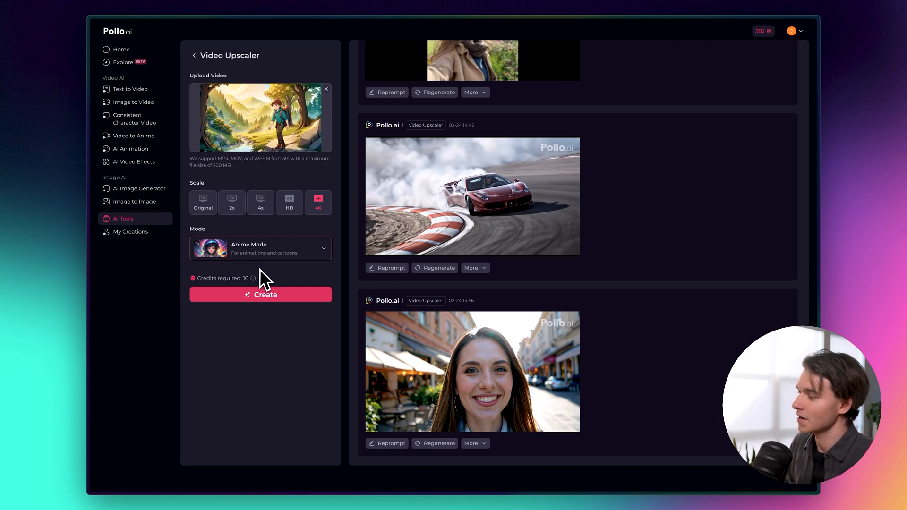
{"action": "left_click", "coordinate": [261, 294]}
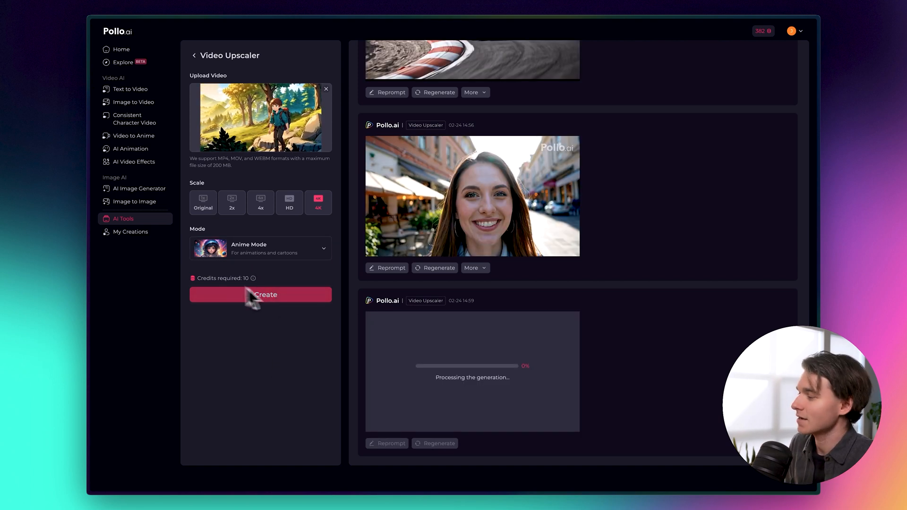
{"action": "left_click", "coordinate": [260, 294]}
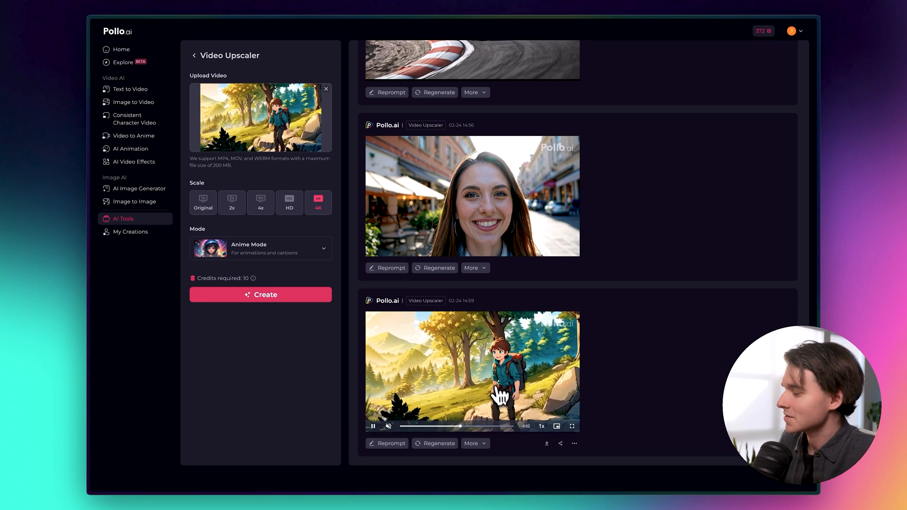
View the finished anime upscale in detail, then return to the Pollo AI home page
{"action": "left_click", "coordinate": [471, 370]}
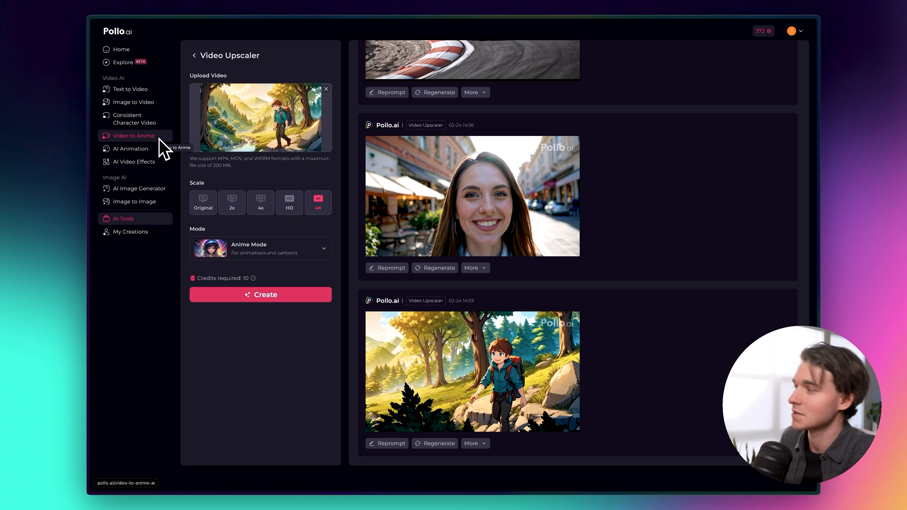
{"action": "left_click", "coordinate": [120, 49]}
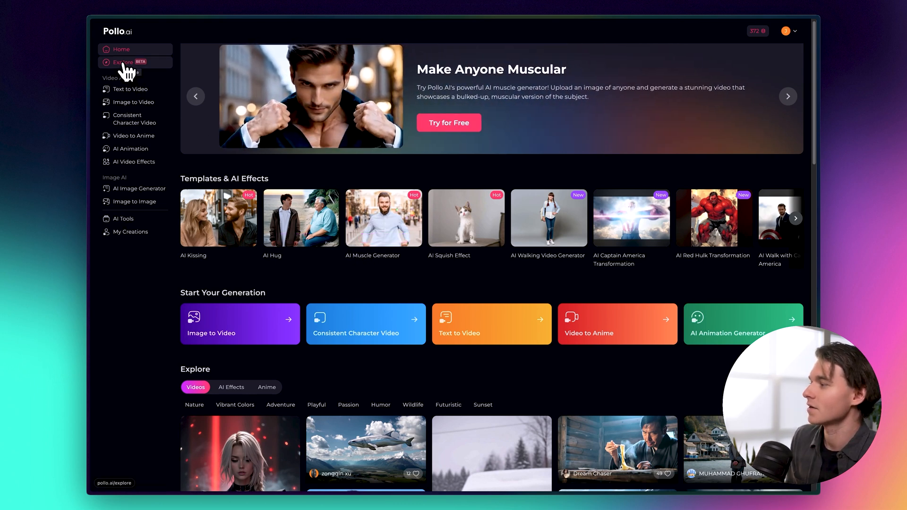
Browse the Explore community video gallery, then bring up the Text to Video generator
{"action": "left_click", "coordinate": [123, 62]}
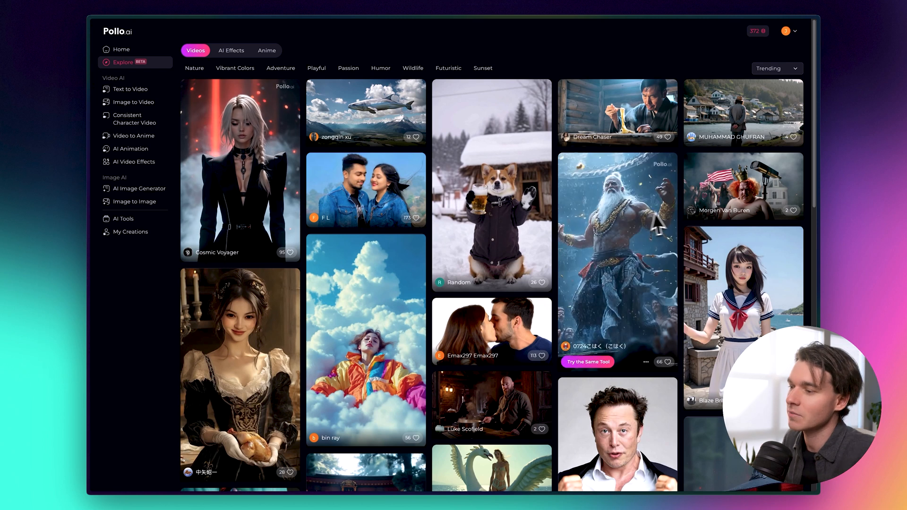
{"action": "mouse_move", "coordinate": [500, 180]}
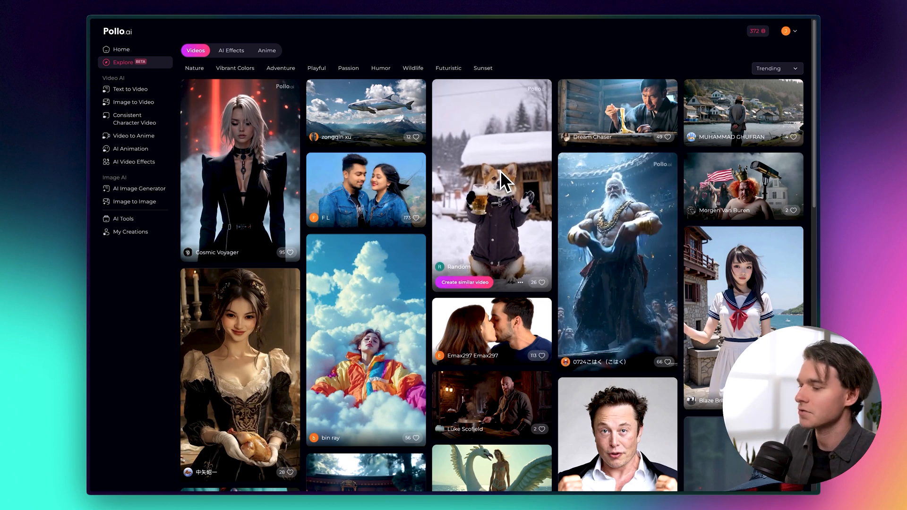
{"action": "mouse_move", "coordinate": [492, 185]}
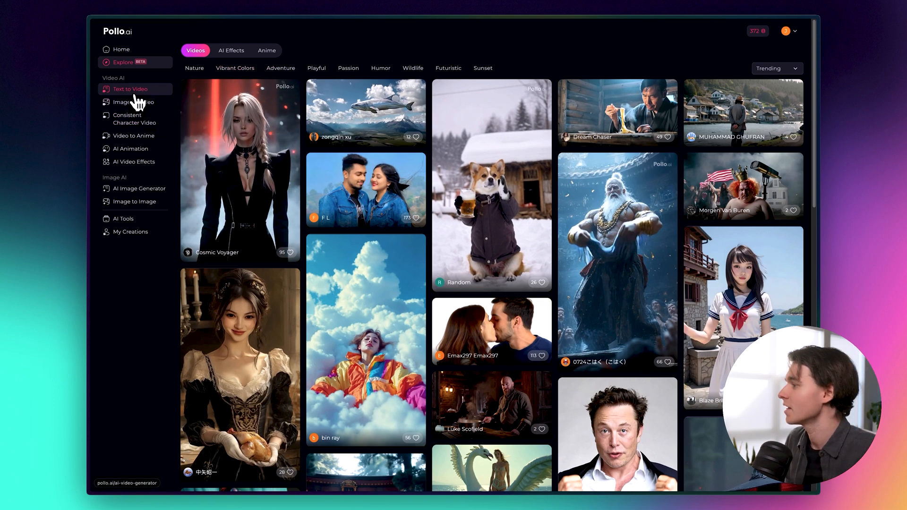
{"action": "left_click", "coordinate": [130, 89]}
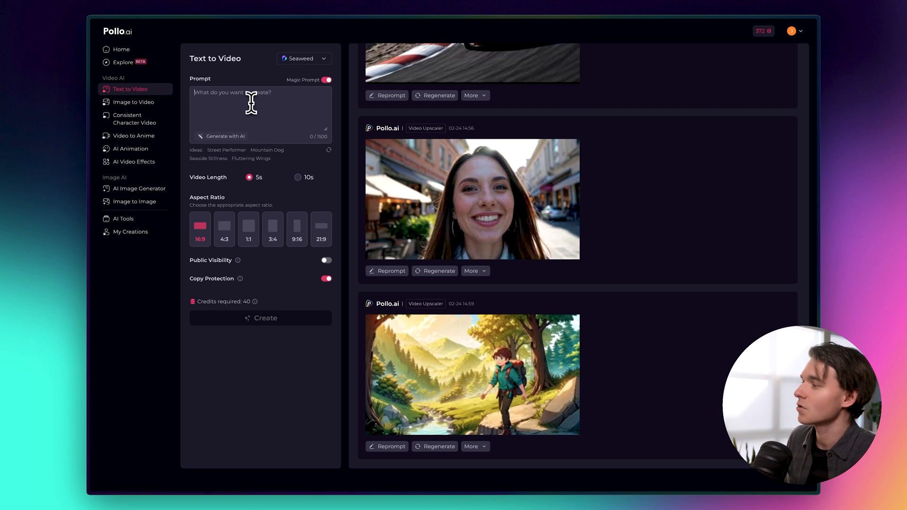
{"action": "mouse_move", "coordinate": [219, 108]}
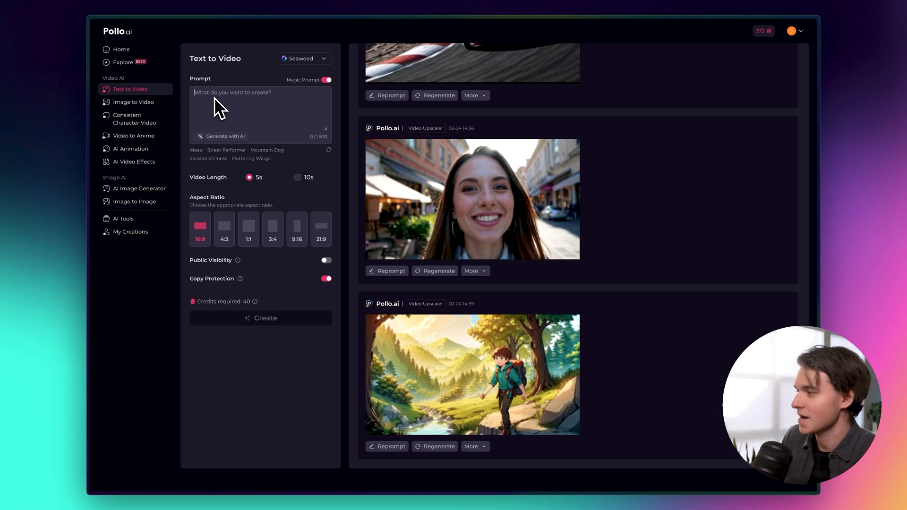
Inspect the Text to Video prompt and Image to Video, landing on Consistent Character Video
{"action": "left_click", "coordinate": [472, 199]}
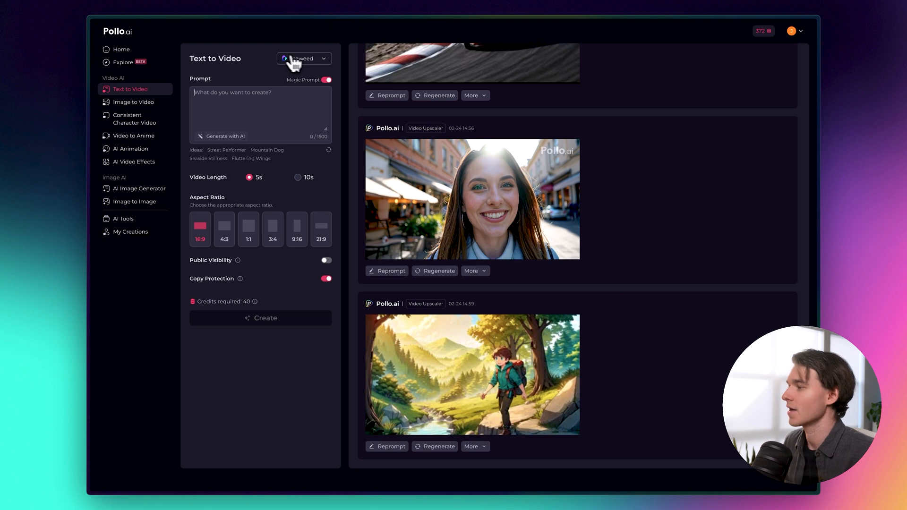
{"action": "left_click", "coordinate": [303, 58]}
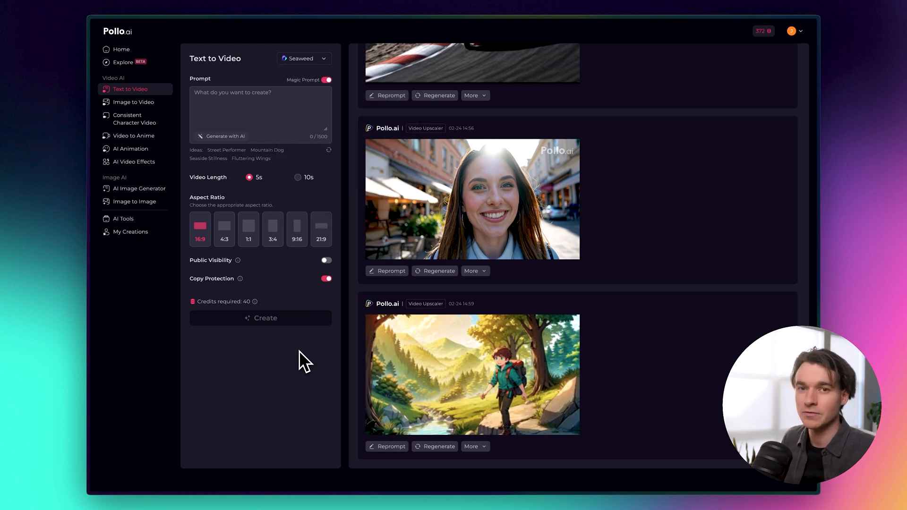
{"action": "mouse_move", "coordinate": [134, 119]}
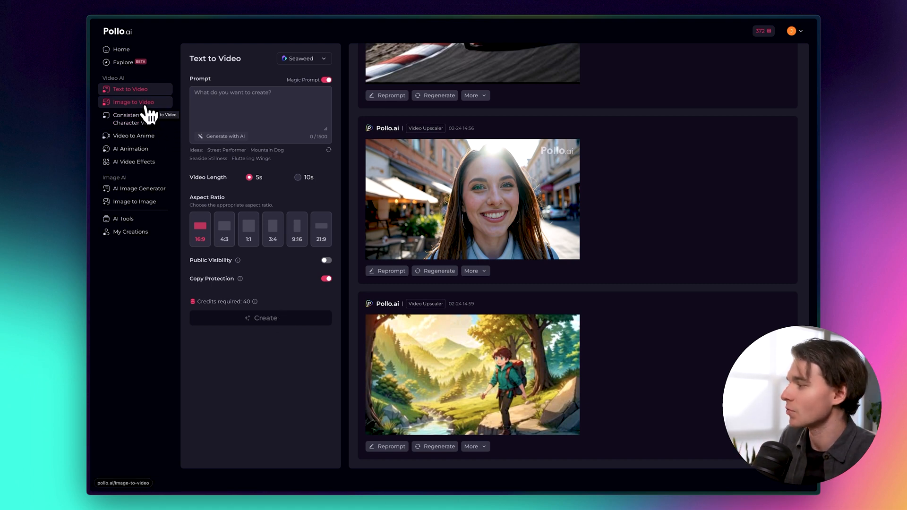
{"action": "left_click", "coordinate": [133, 102]}
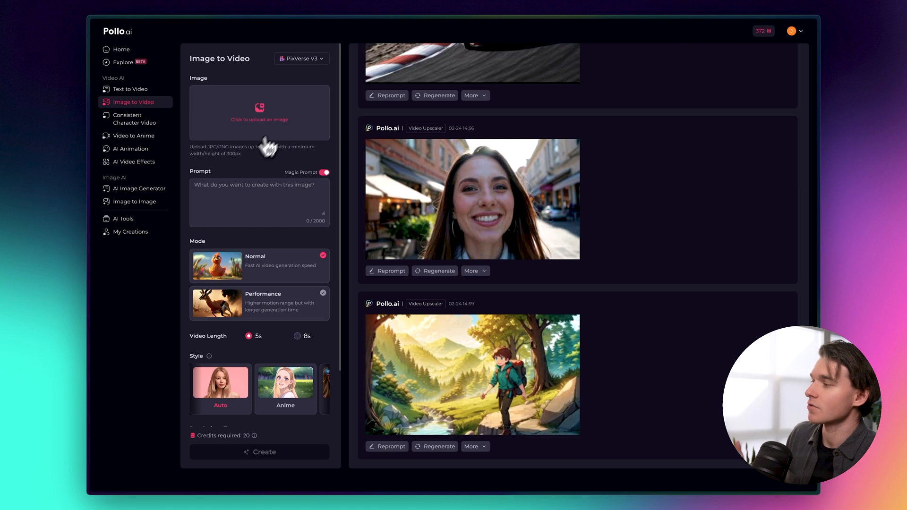
{"action": "left_click", "coordinate": [301, 59]}
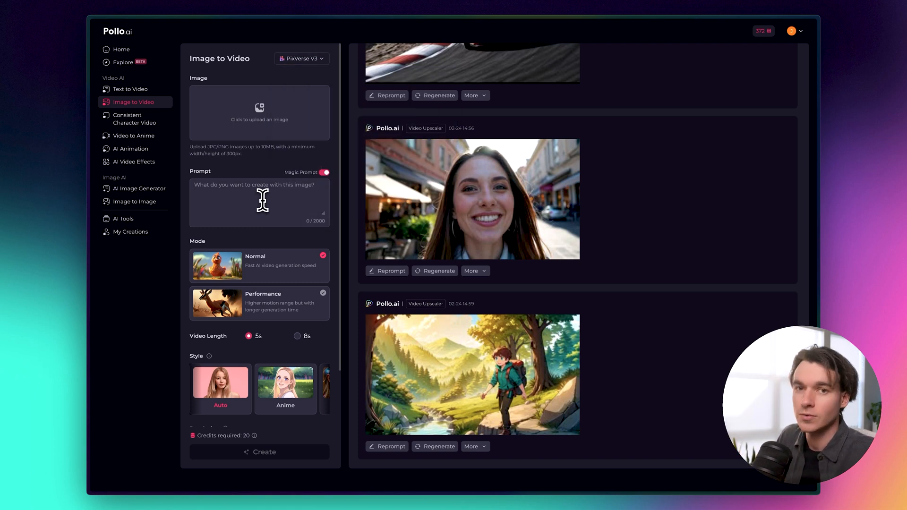
{"action": "left_click", "coordinate": [132, 119]}
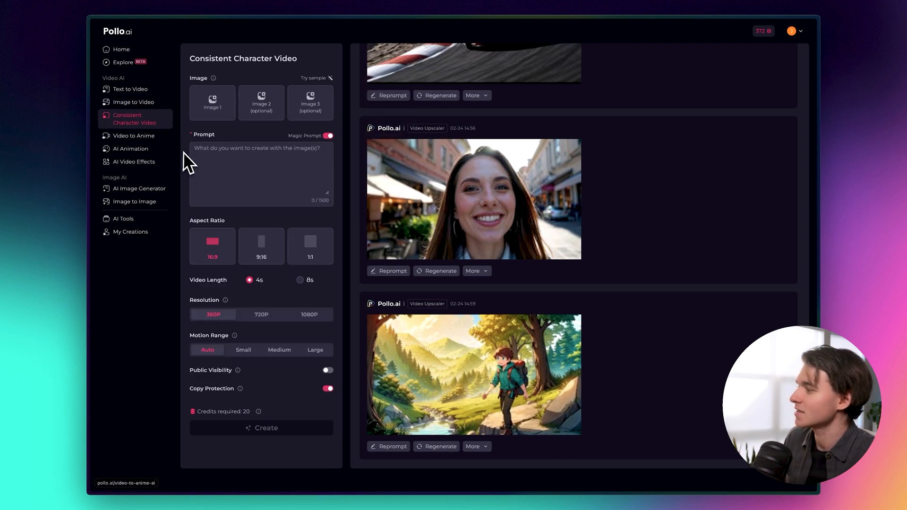
{"action": "mouse_move", "coordinate": [230, 170]}
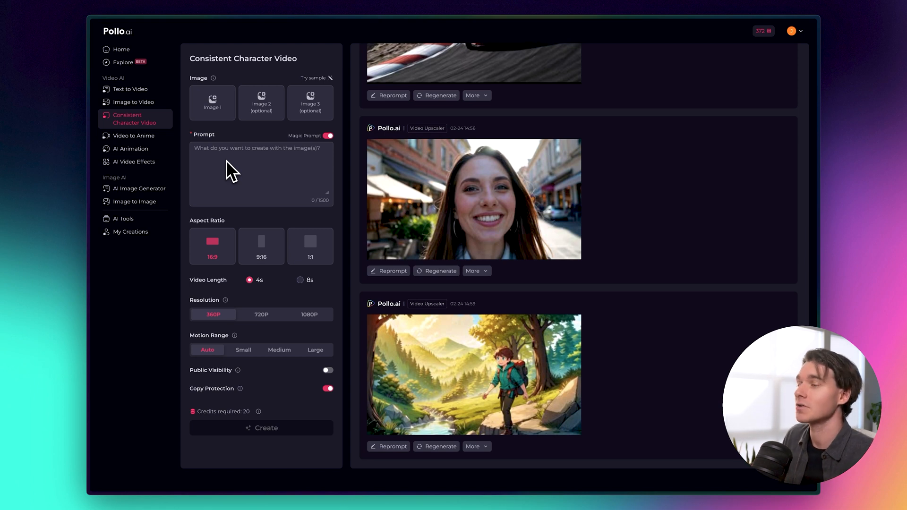
Visit AI Animation and Video to Anime, keeping Hayao Miyazaki Style, before reaching AI Video Effects
{"action": "left_click", "coordinate": [134, 135]}
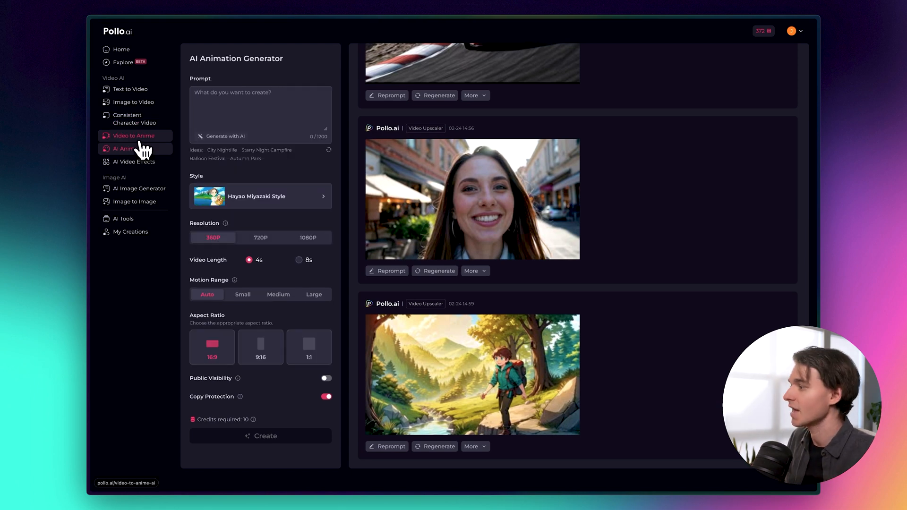
{"action": "left_click", "coordinate": [133, 136]}
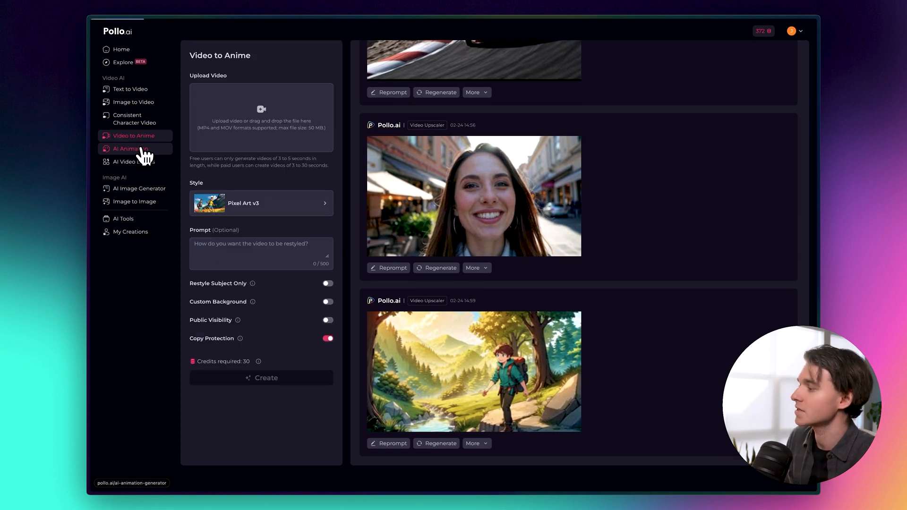
{"action": "left_click", "coordinate": [129, 149]}
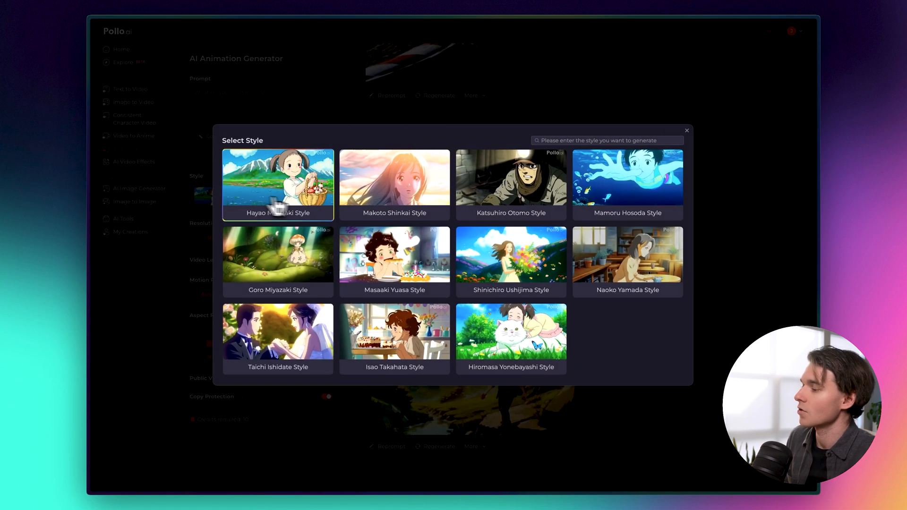
{"action": "left_click", "coordinate": [278, 185]}
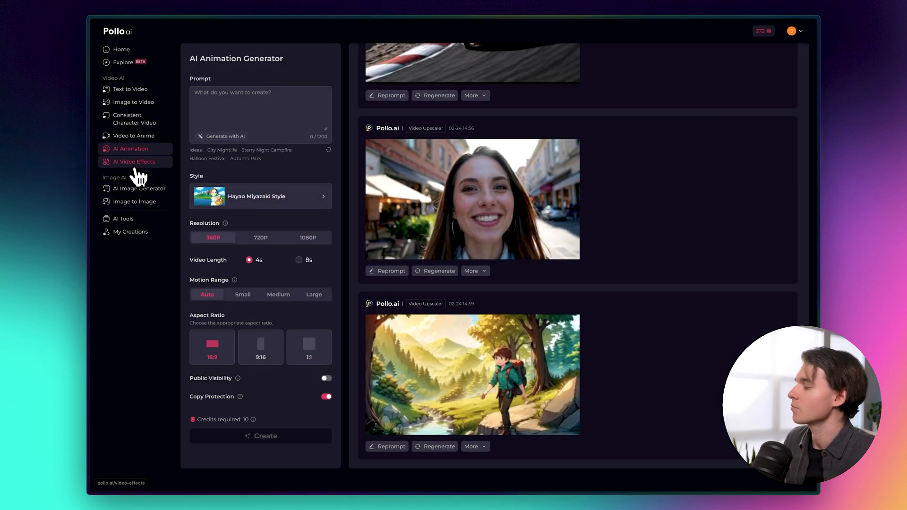
{"action": "left_click", "coordinate": [133, 162]}
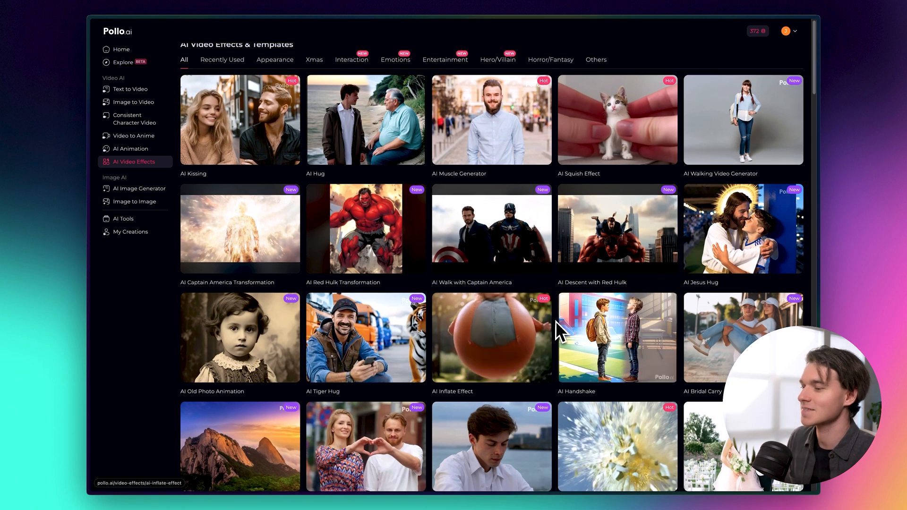
Look at AI Image Generator and Image to Image, landing on AI Tools with Video Upscaler listed
{"action": "scroll", "scroll_direction": "down", "scroll_amount": 3}
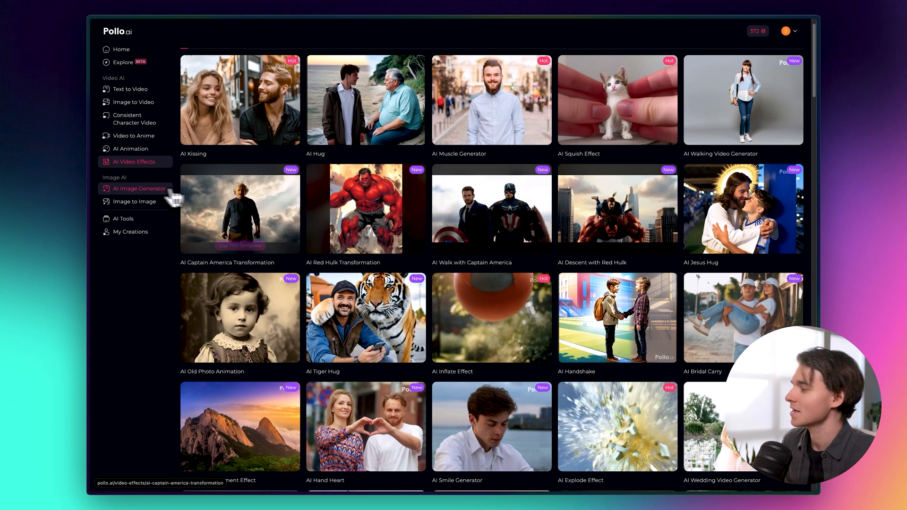
{"action": "left_click", "coordinate": [138, 188]}
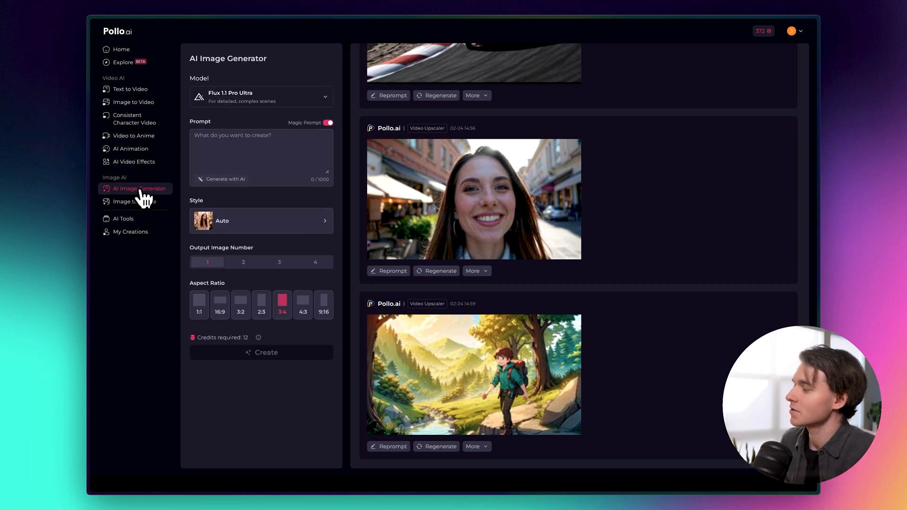
{"action": "left_click", "coordinate": [260, 97]}
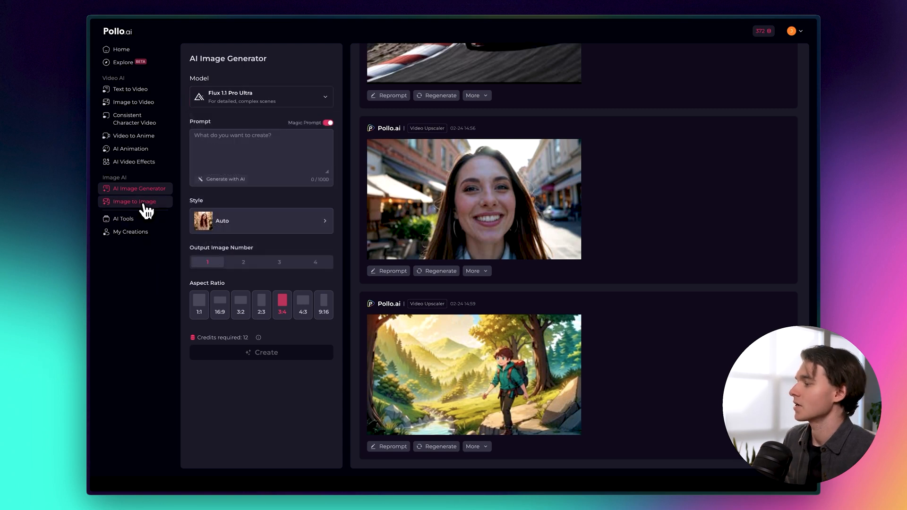
{"action": "left_click", "coordinate": [134, 202]}
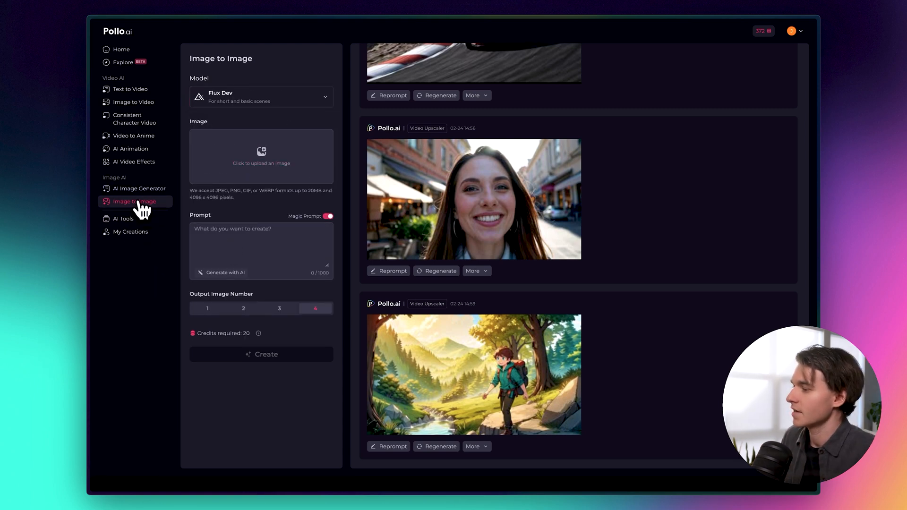
{"action": "left_click", "coordinate": [123, 218]}
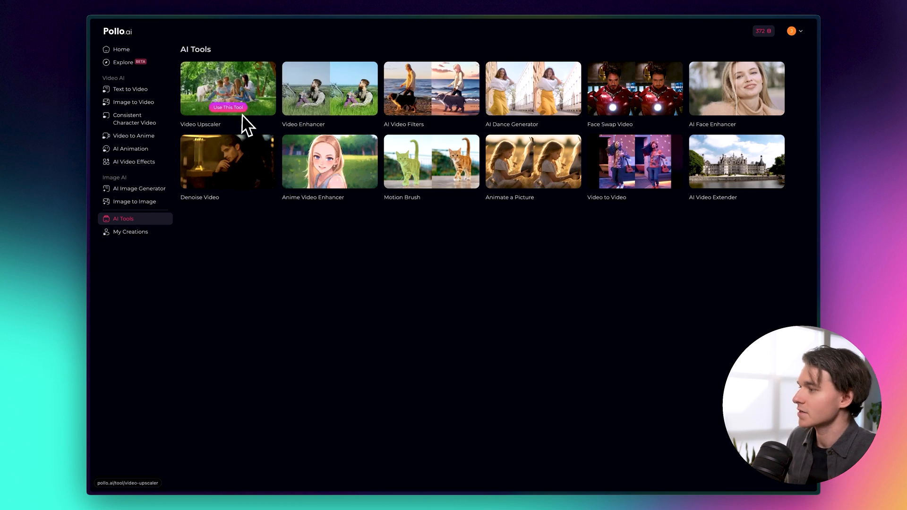
{"action": "mouse_move", "coordinate": [329, 161]}
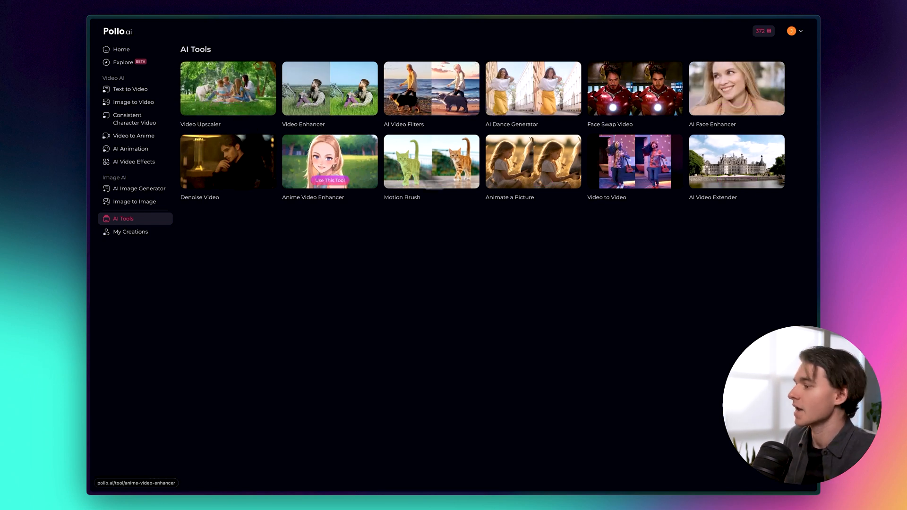